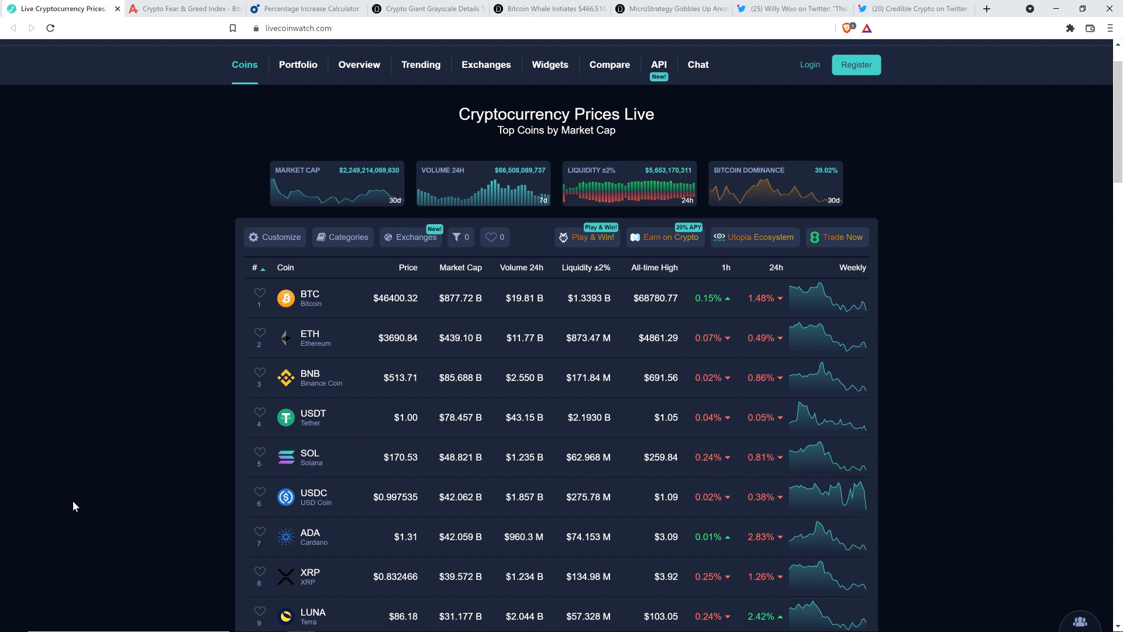
mouse_move(64, 503)
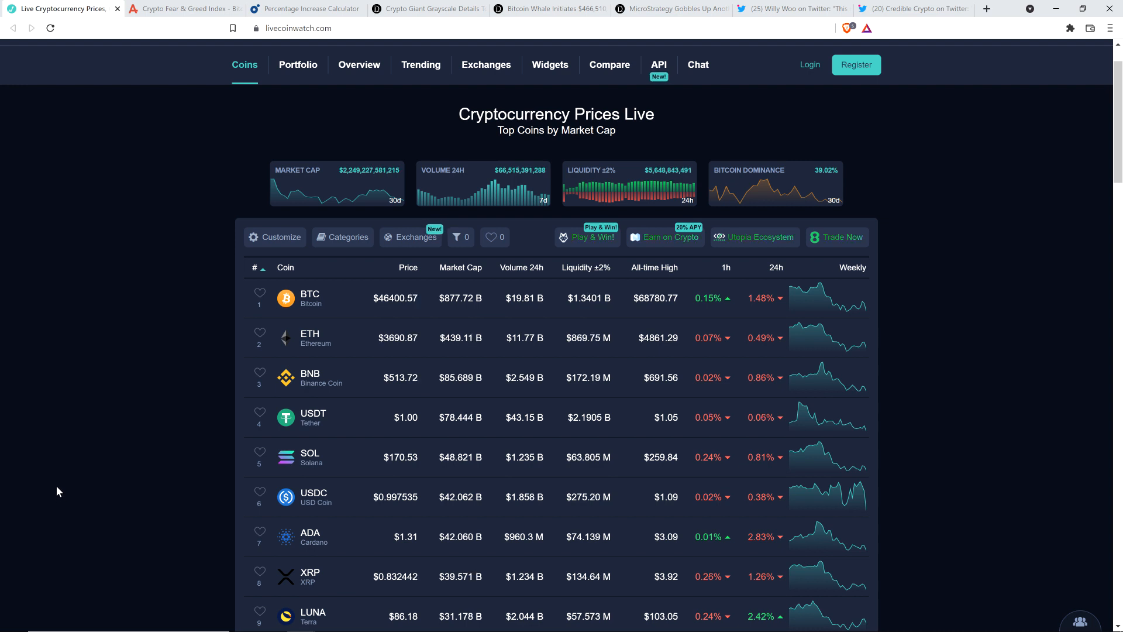
mouse_move(64, 472)
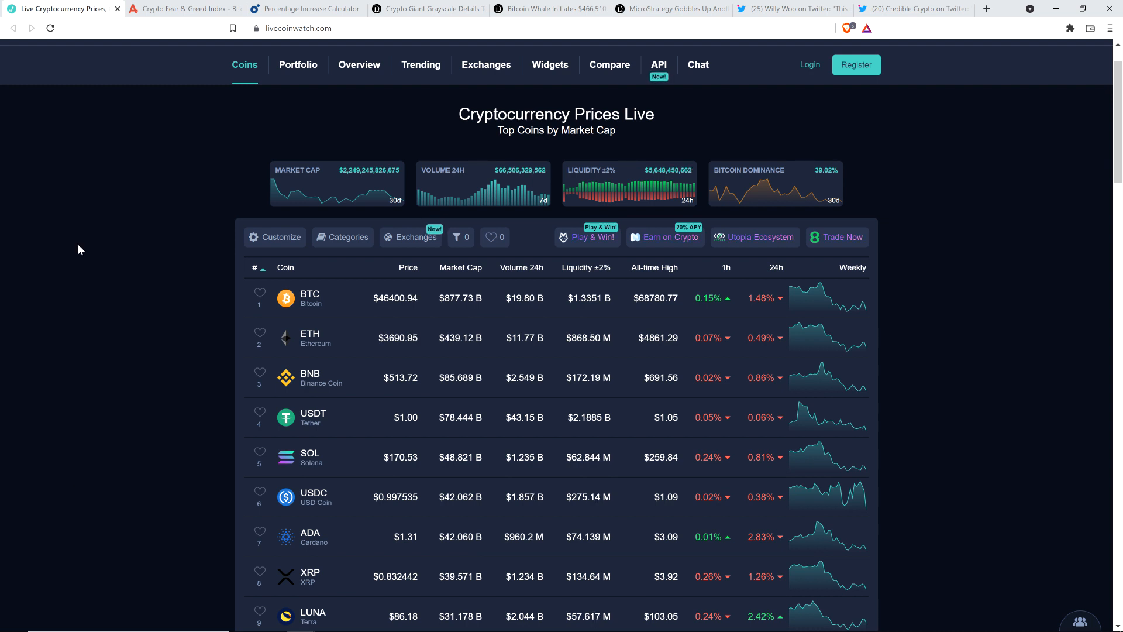
Switch to the Crypto Fear & Greed Index page showing today's reading of 28, Fear
left_click(182, 8)
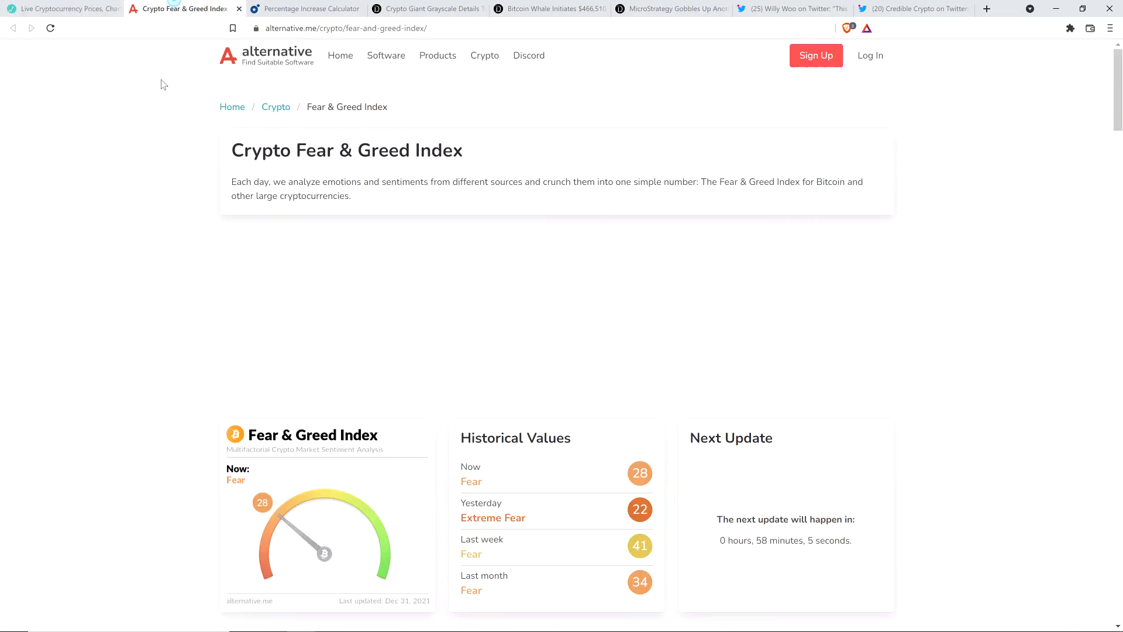
mouse_move(81, 183)
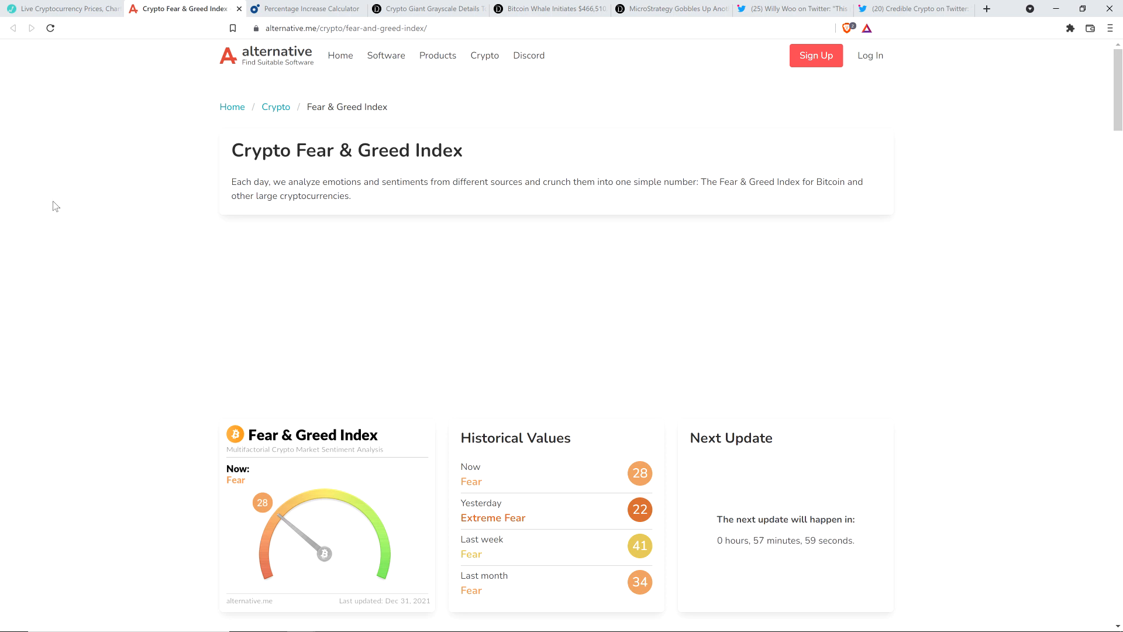
mouse_move(82, 196)
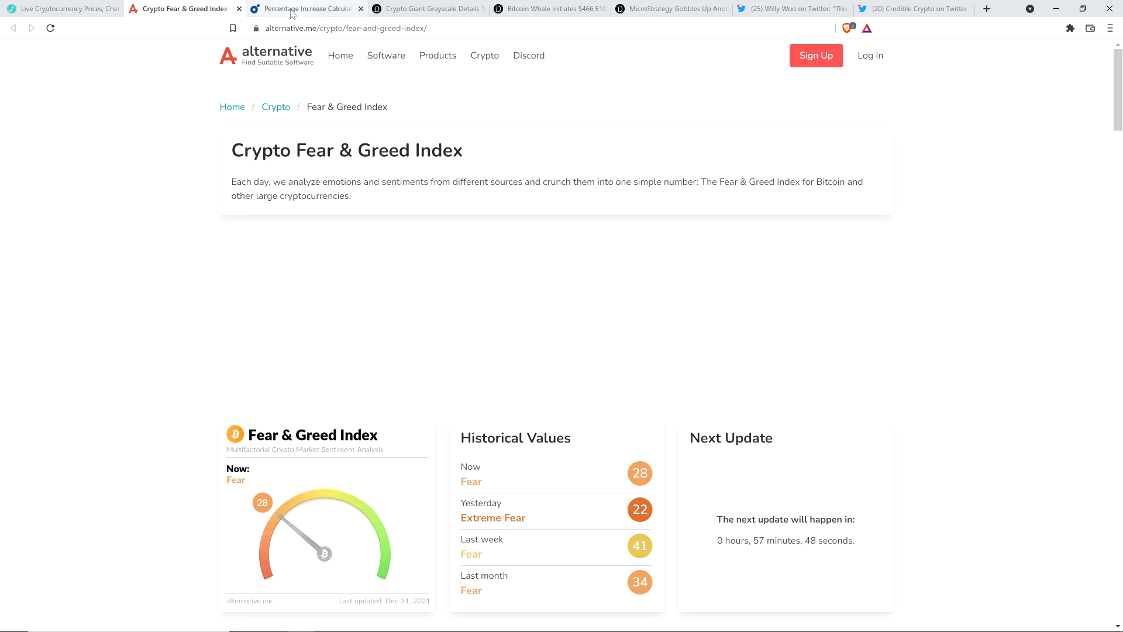
Glance at the LiveCoinWatch price table, then settle on the empty Percentage Increase Calculator
left_click(304, 8)
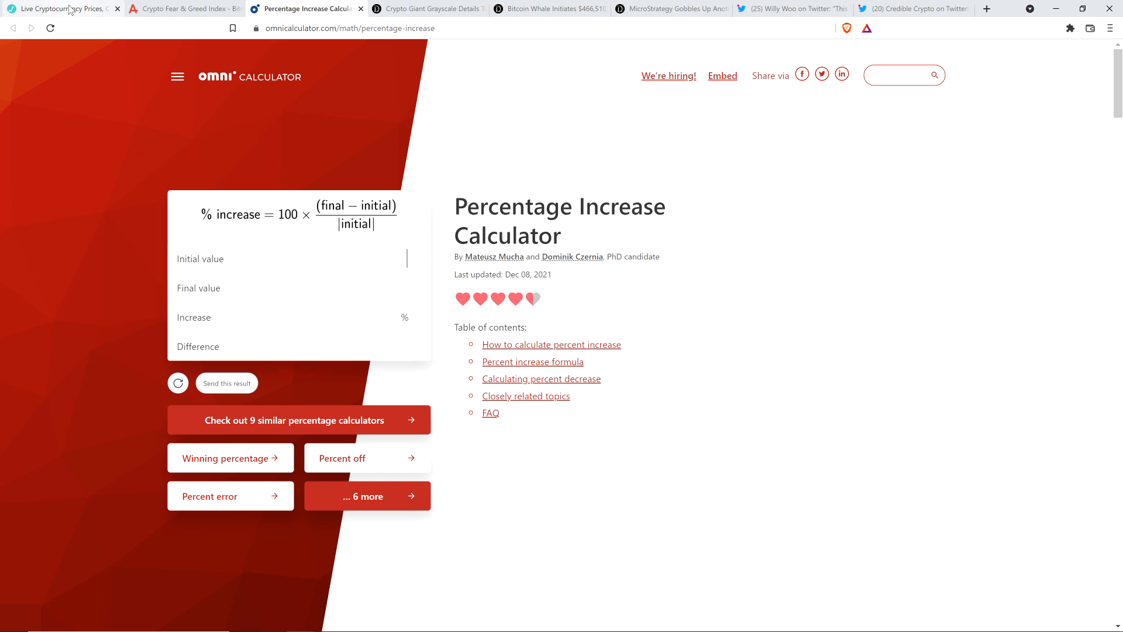
left_click(60, 8)
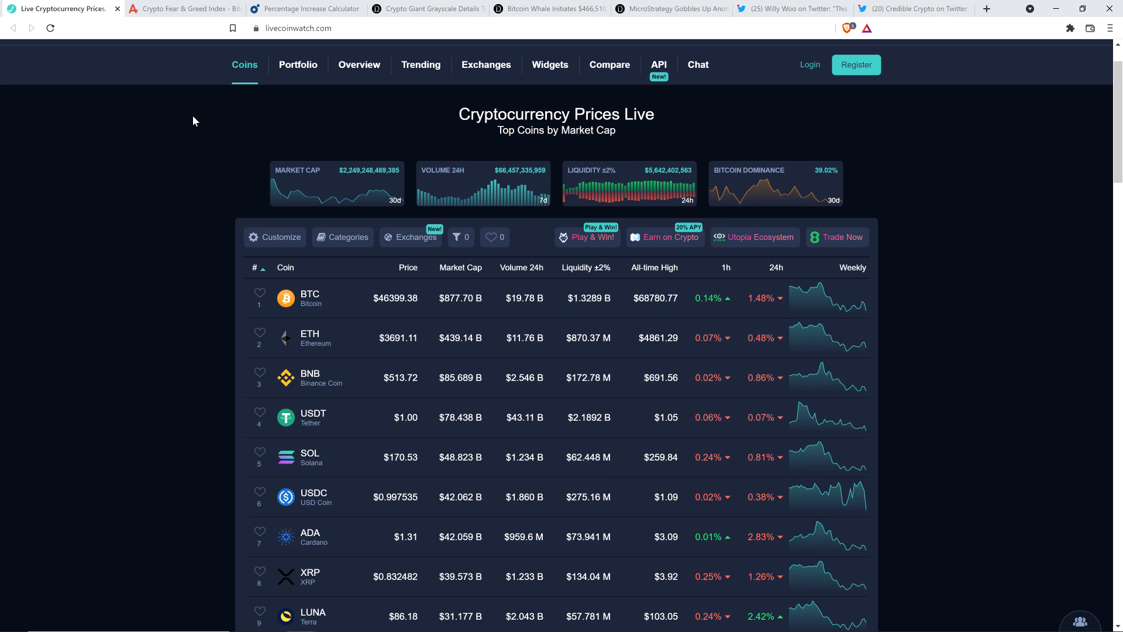
left_click(306, 8)
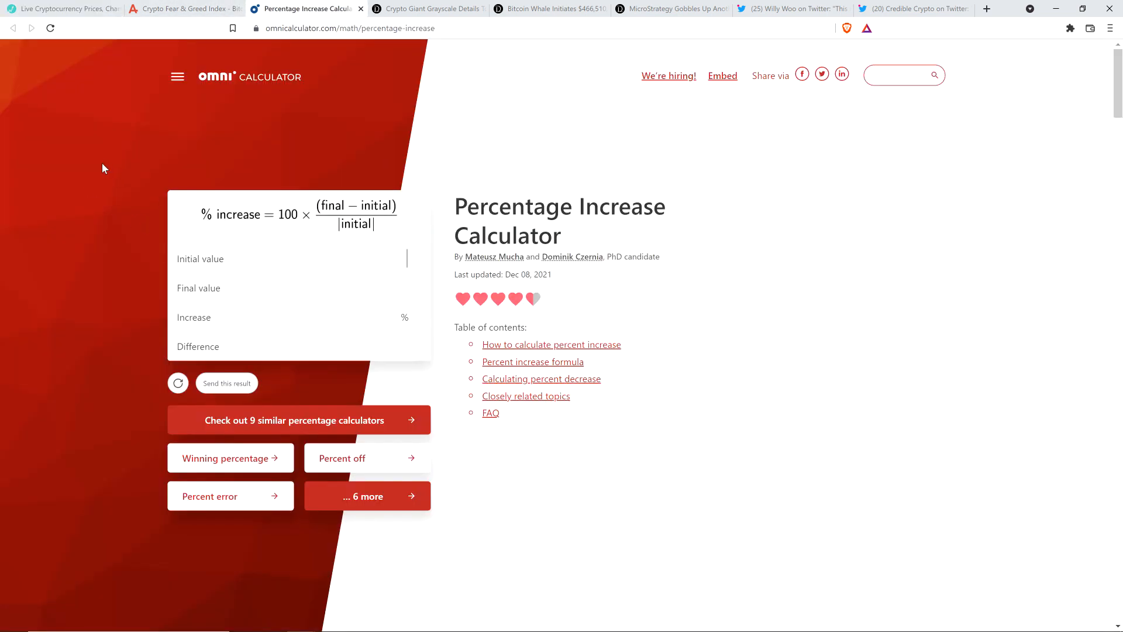
mouse_move(120, 165)
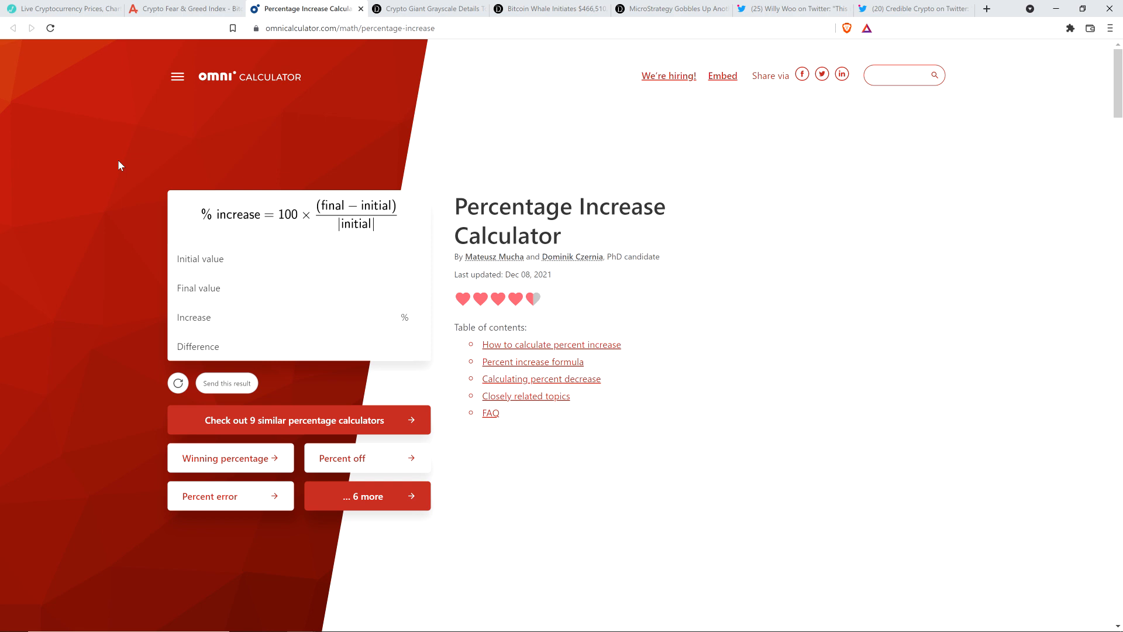
Enter initial value 0.2 and final value 0.83, yielding a 315% increase and 0.63 difference
type(".2")
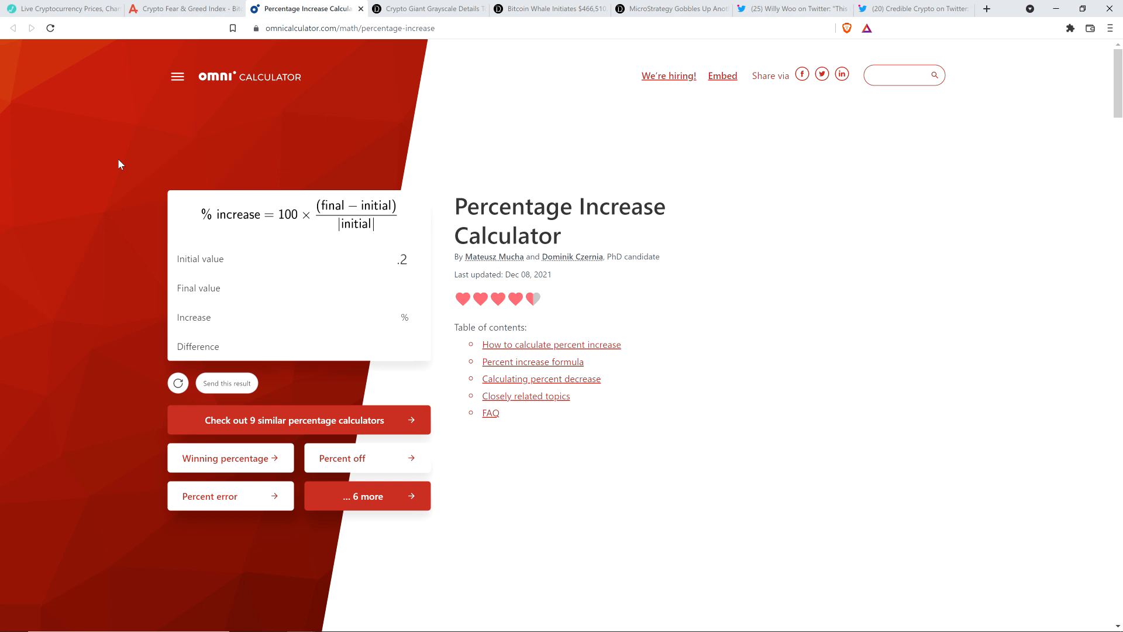
type("0")
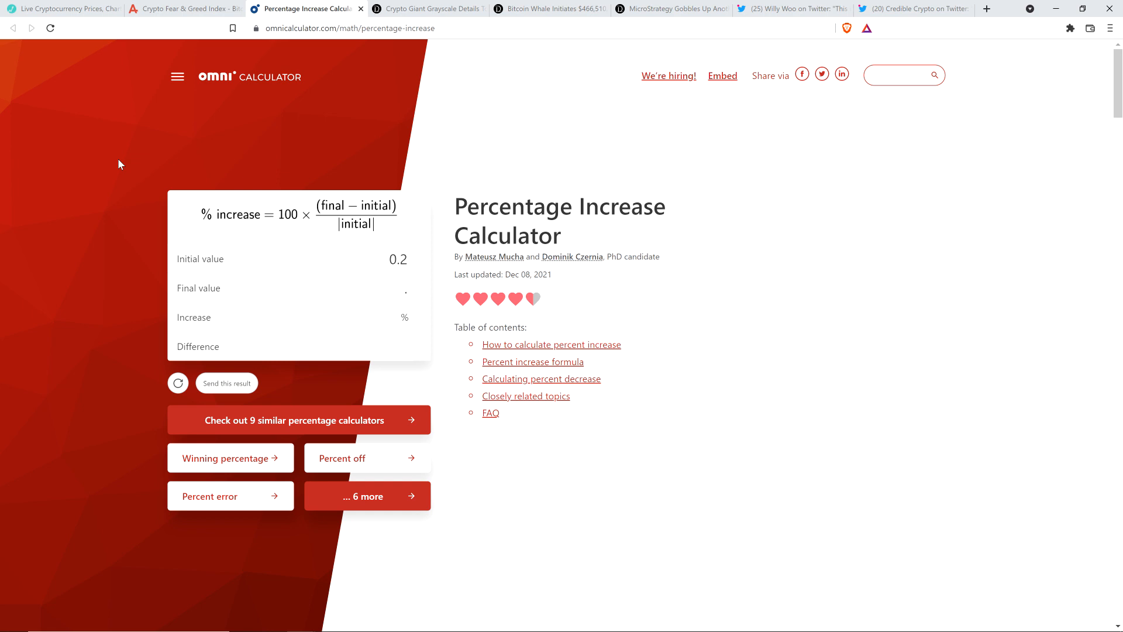
type(".83")
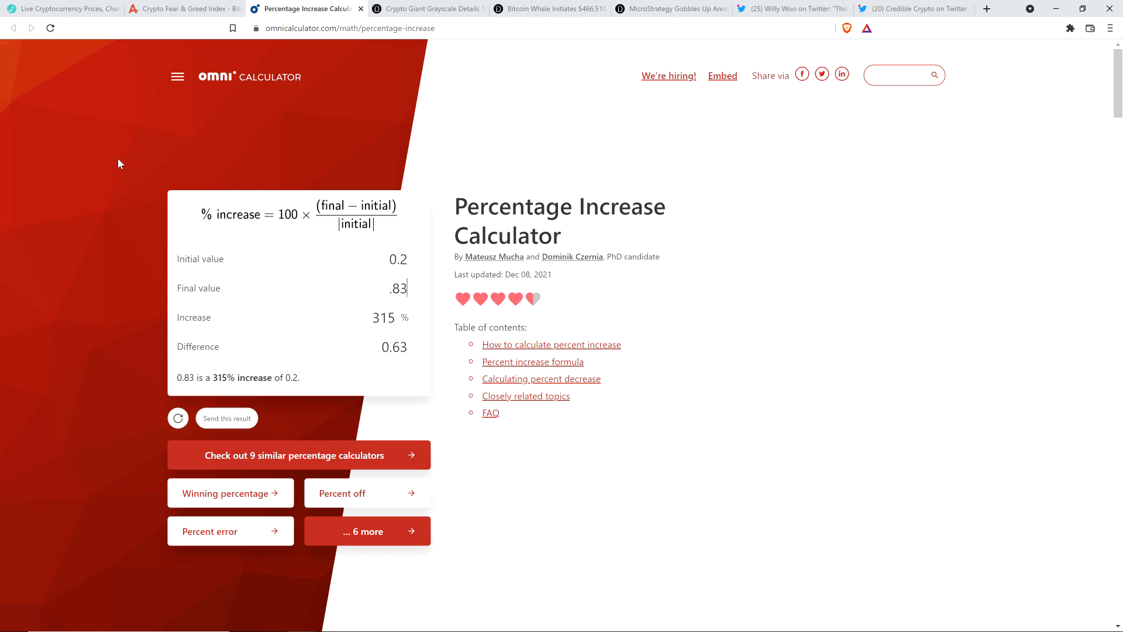
mouse_move(76, 136)
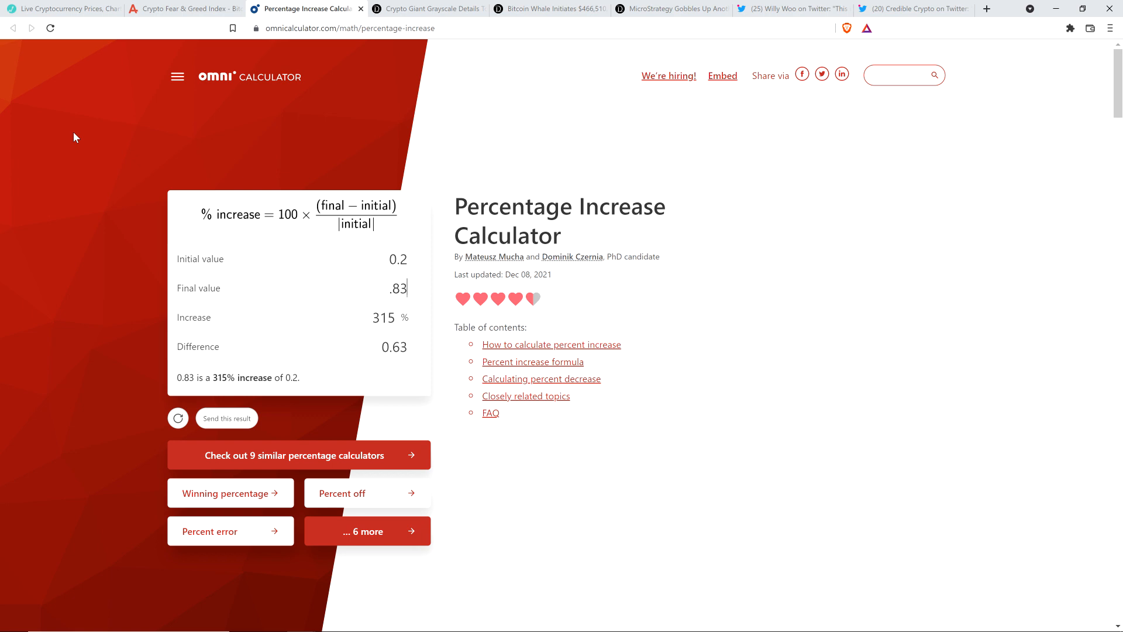
mouse_move(65, 151)
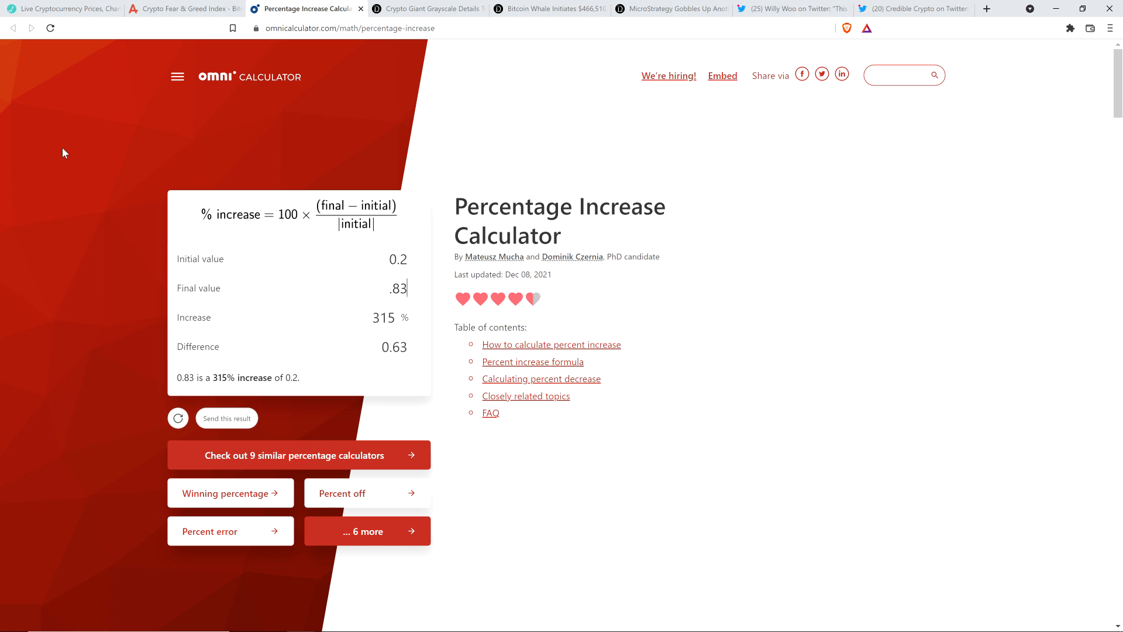
mouse_move(63, 152)
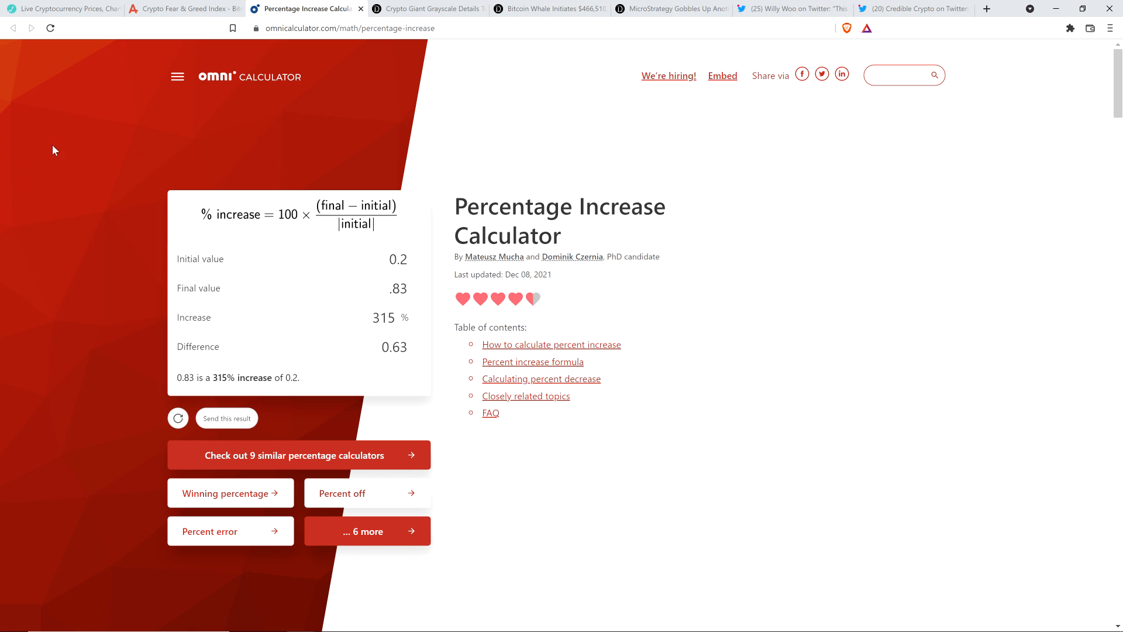
mouse_move(60, 159)
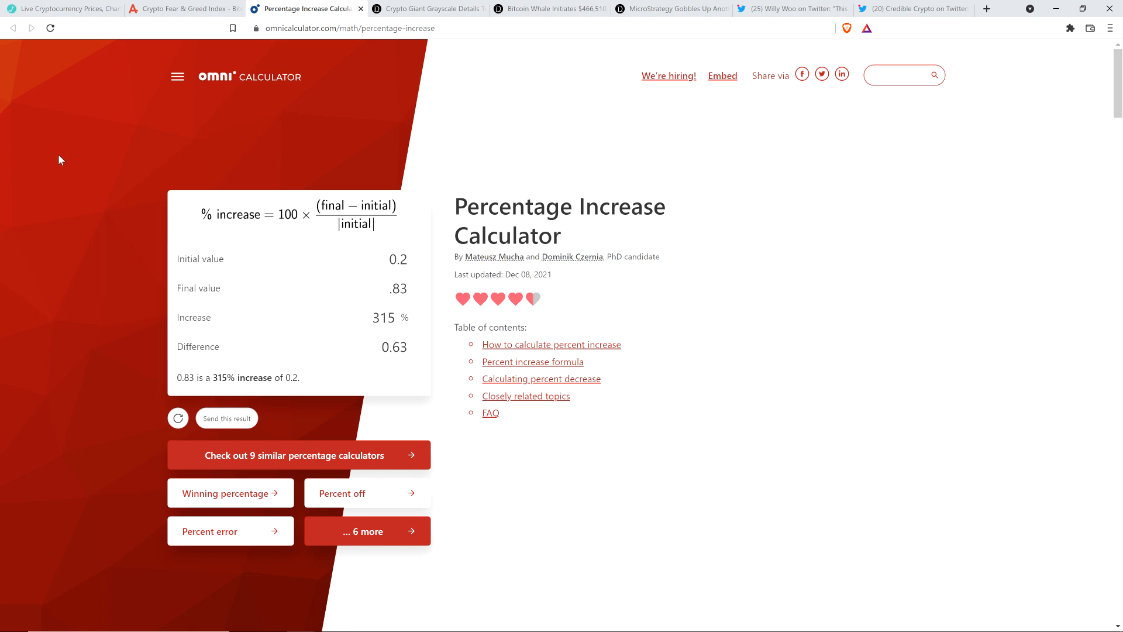
mouse_move(99, 133)
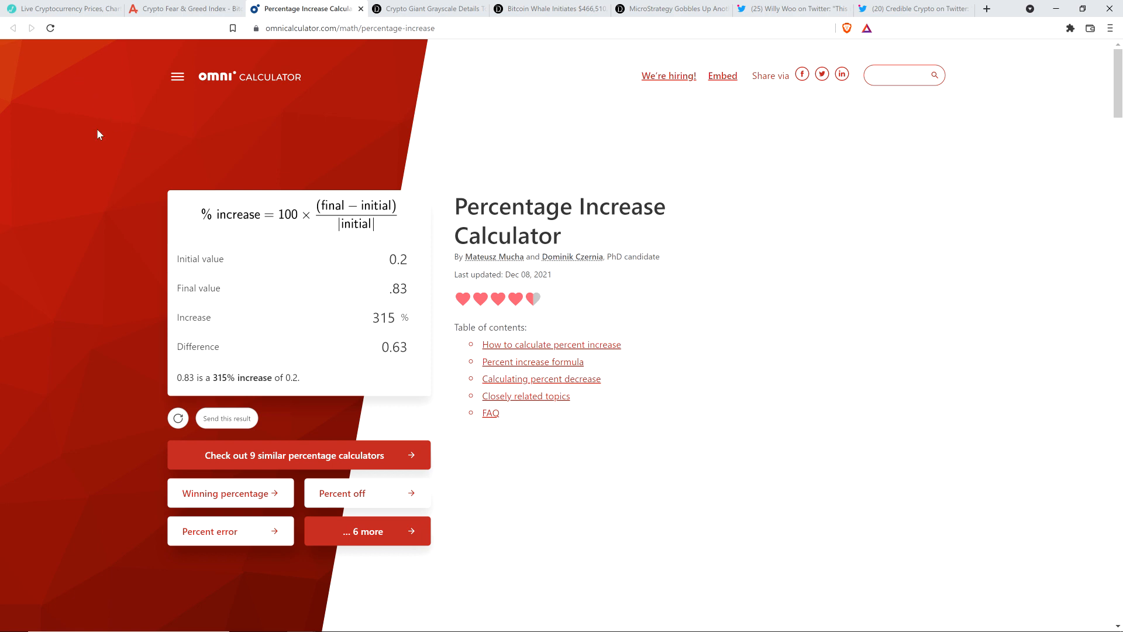
Enter 28,000 as initial value and Bitcoin's current 46397 as final, giving 65.7036% and 18,397 difference
left_click(394, 258)
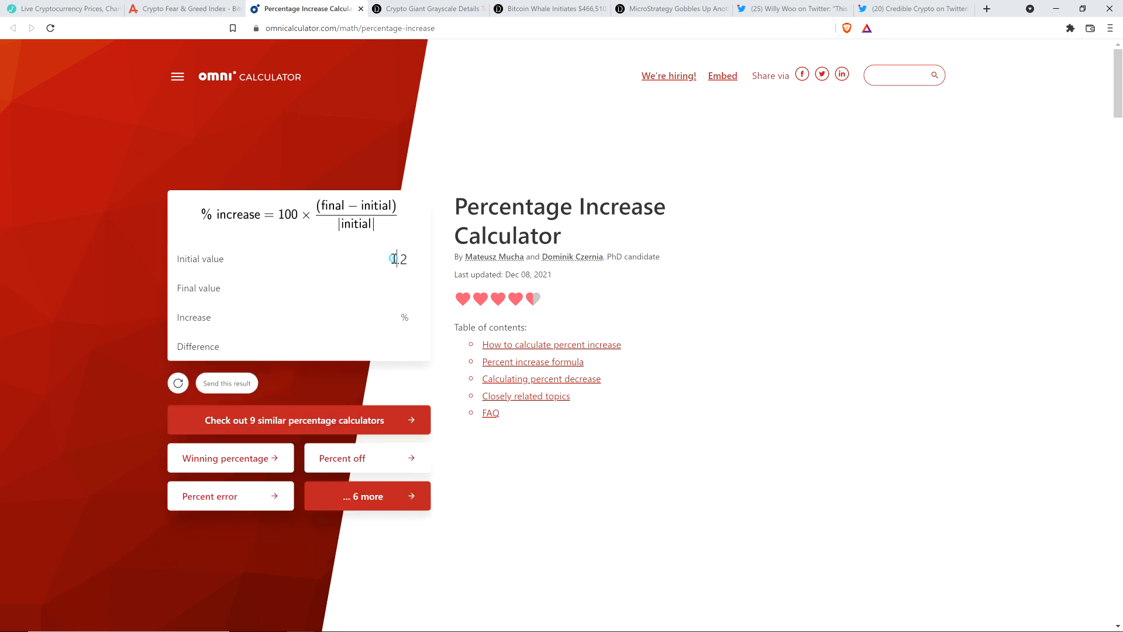
type("18")
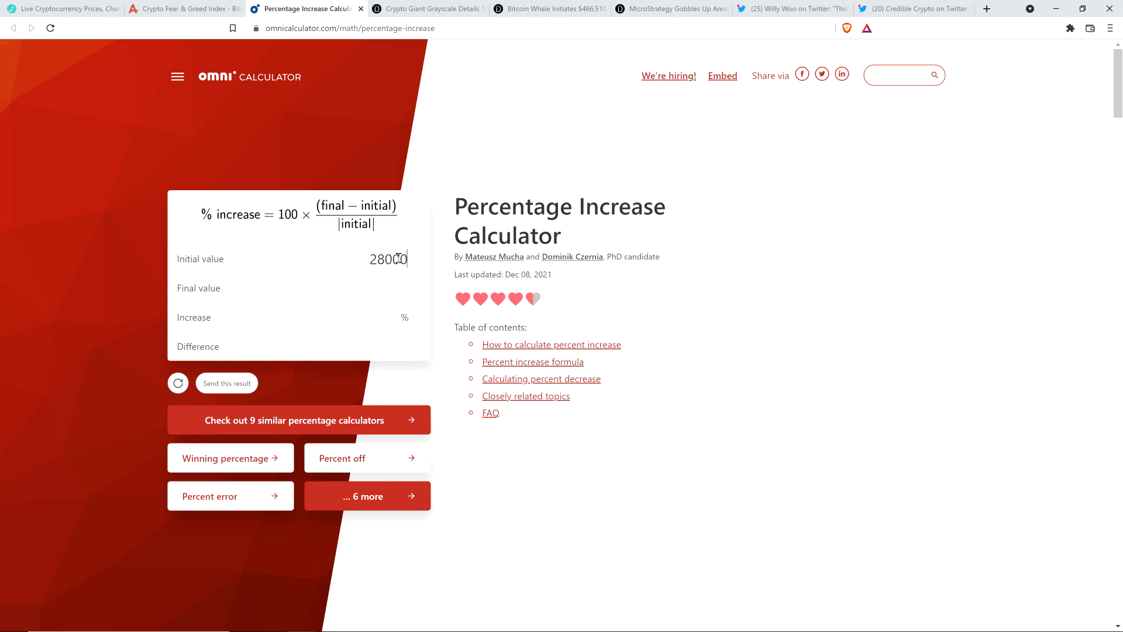
left_click(60, 8)
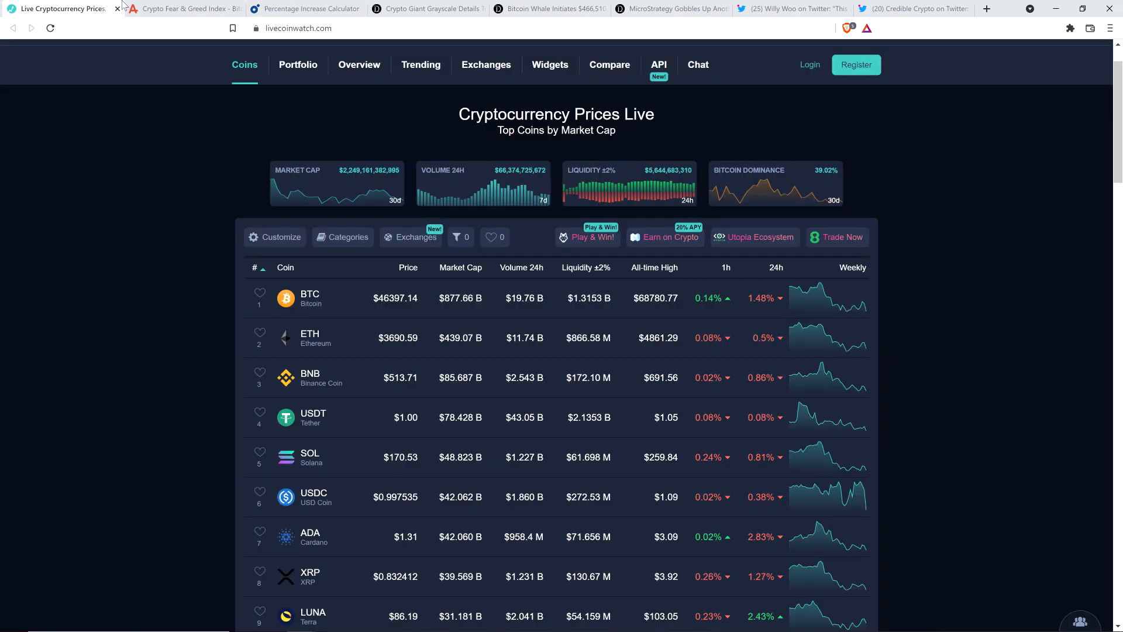
mouse_move(304, 9)
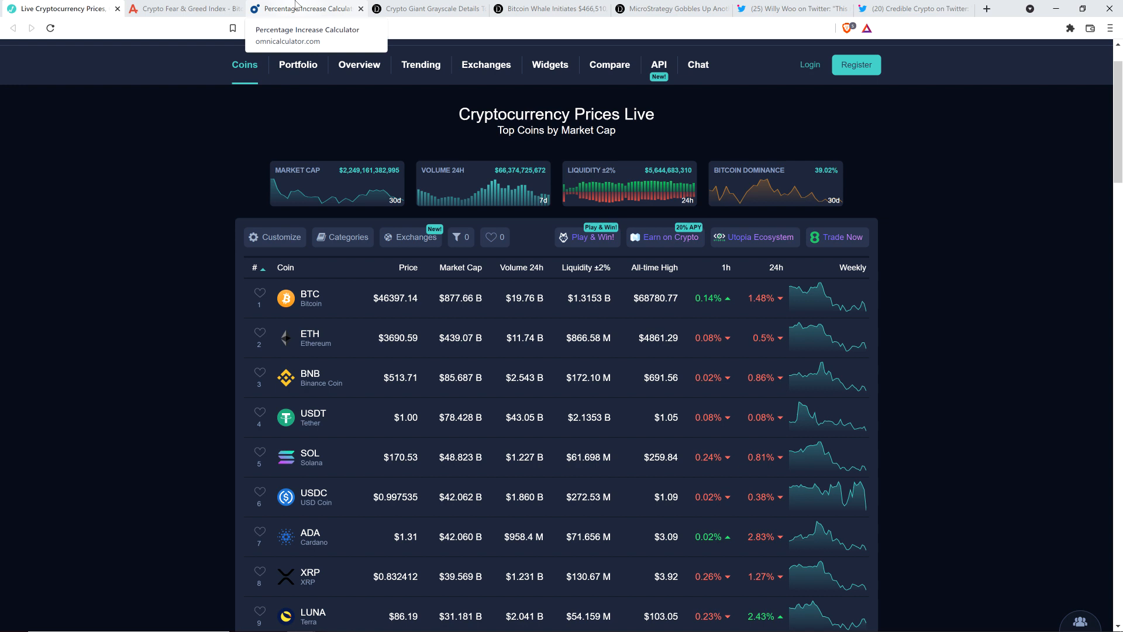
left_click(304, 8)
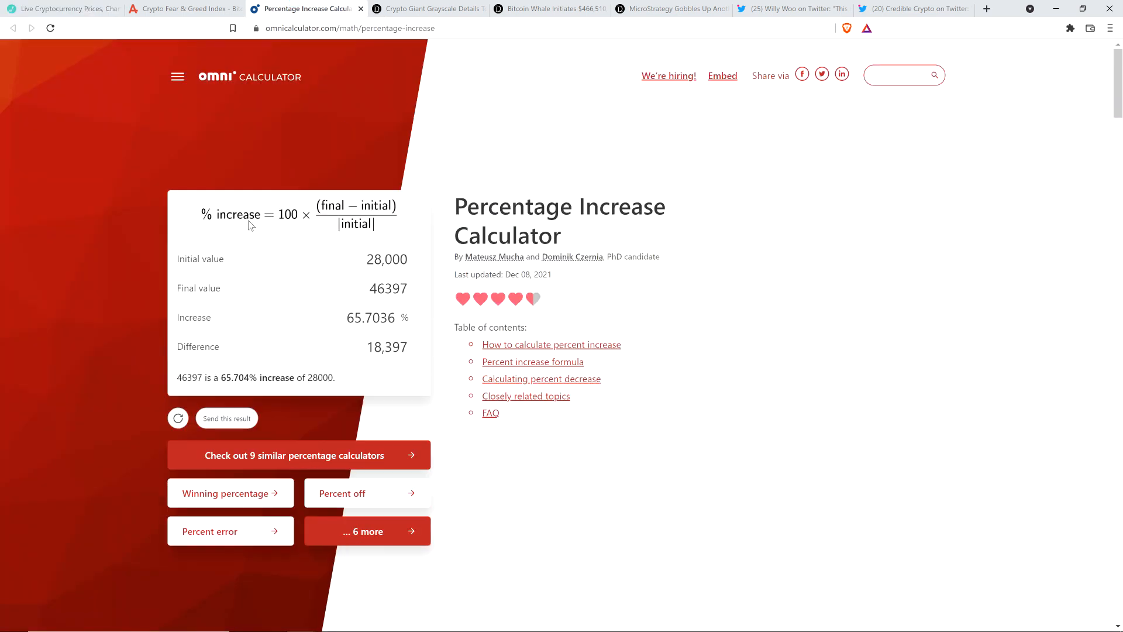
mouse_move(124, 167)
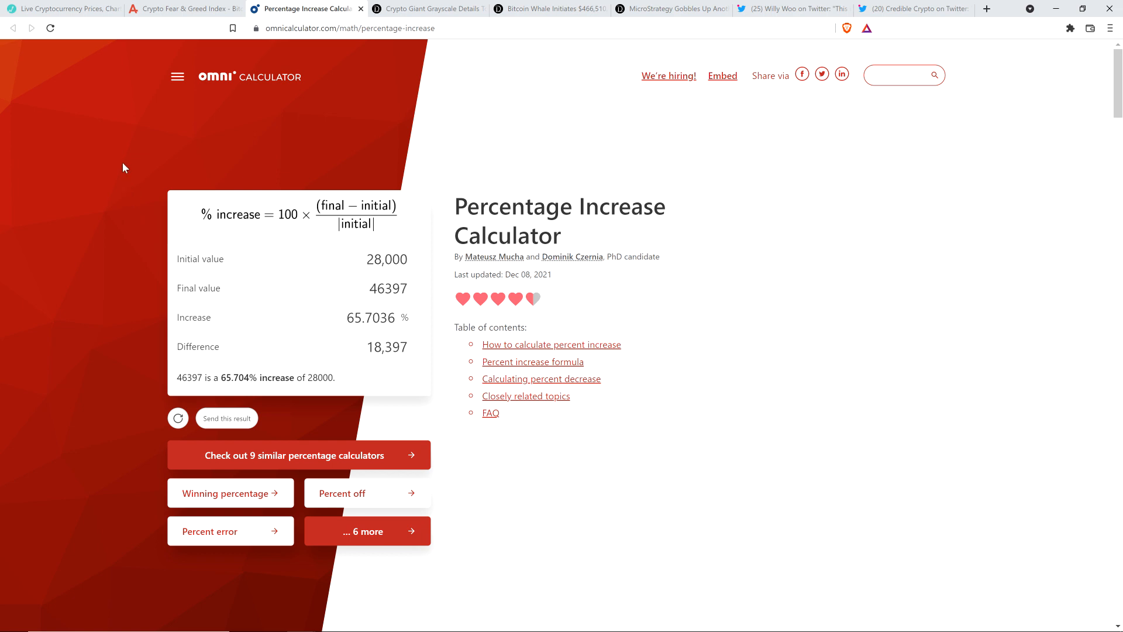
left_click(389, 287)
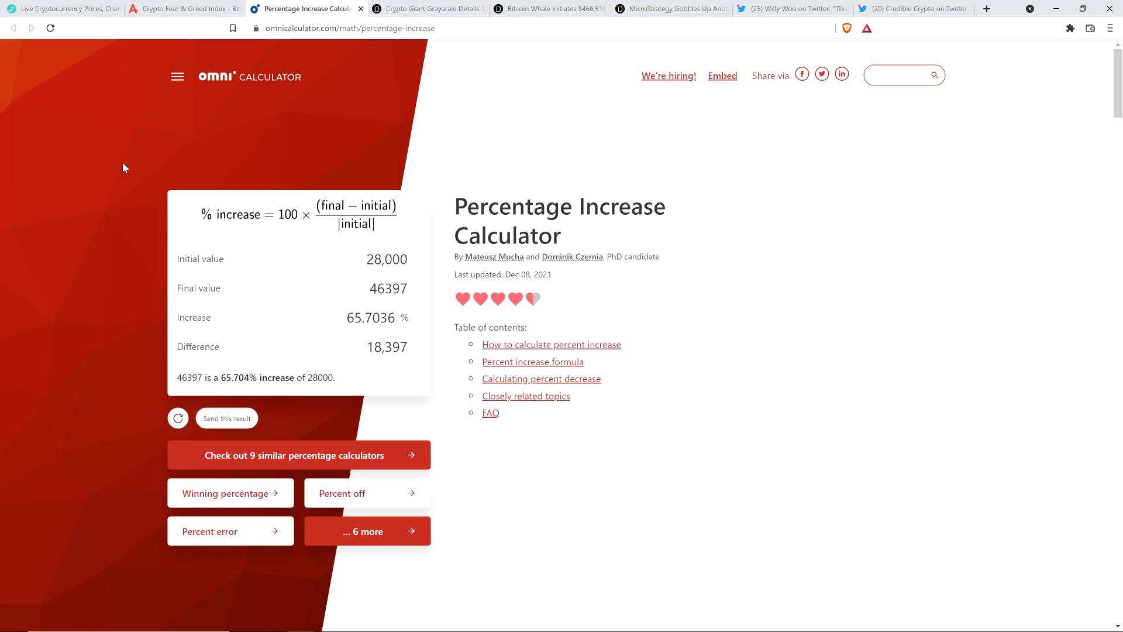
mouse_move(59, 139)
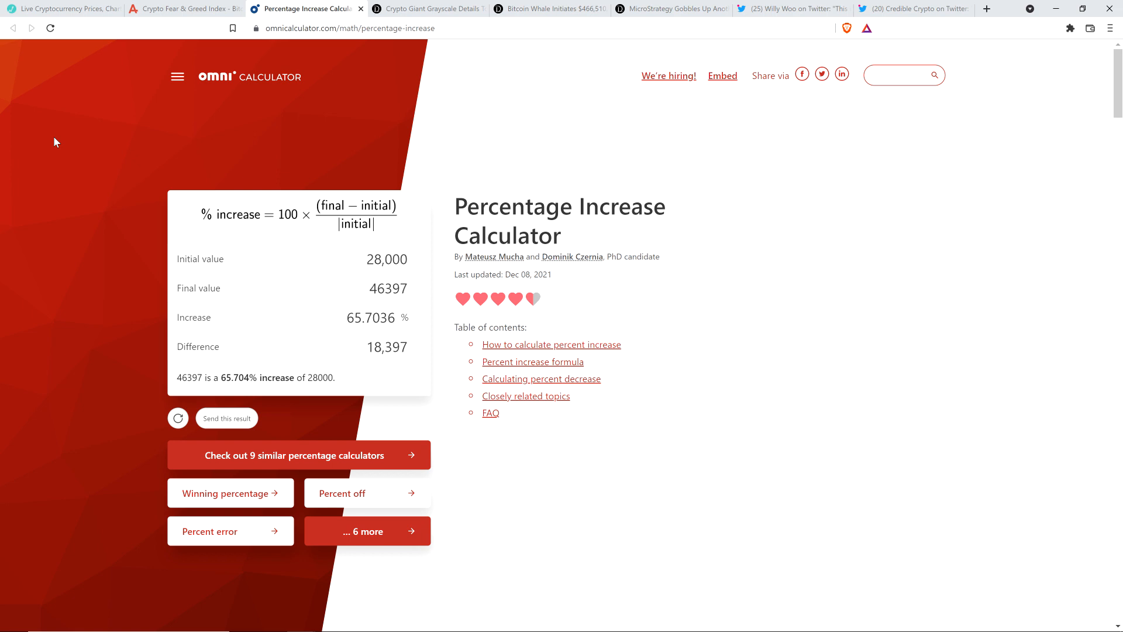
left_click(387, 288)
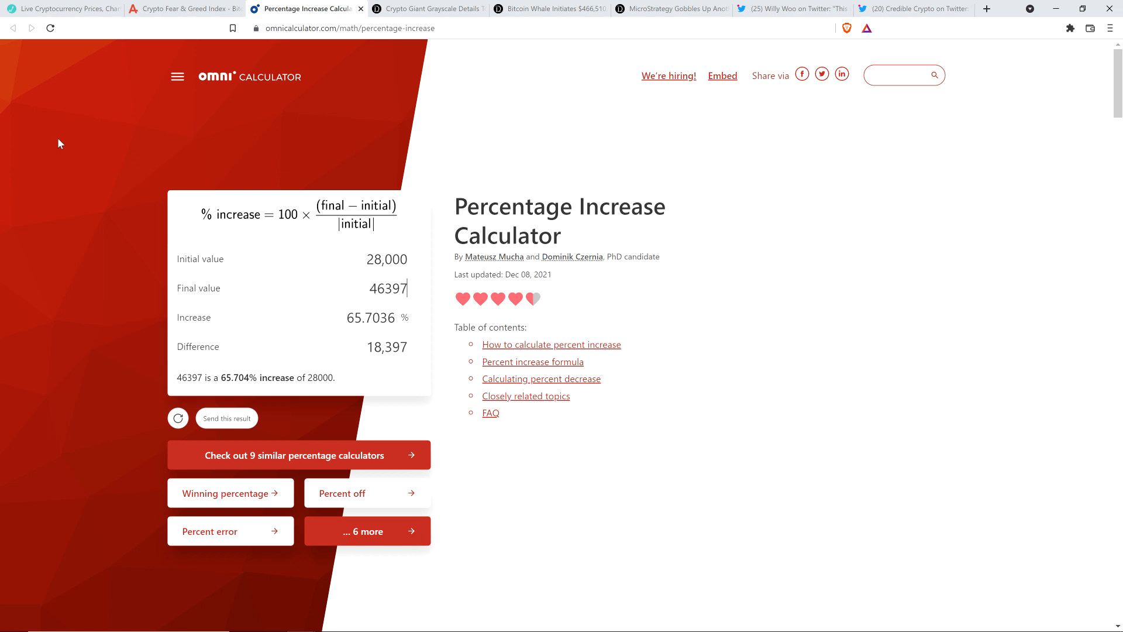
mouse_move(71, 152)
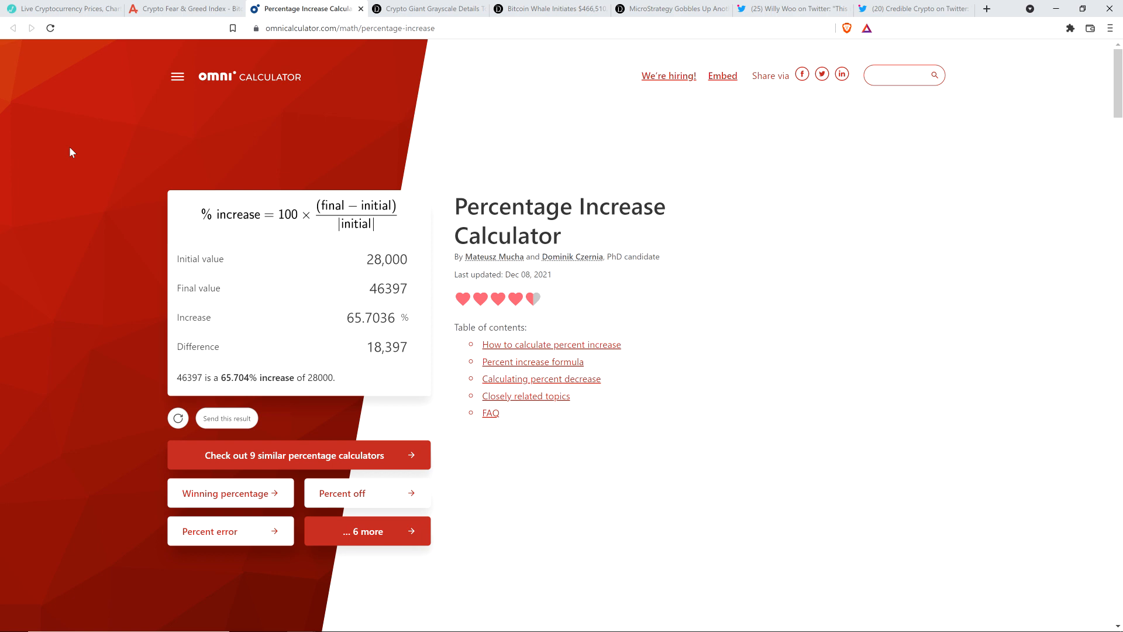
mouse_move(428, 8)
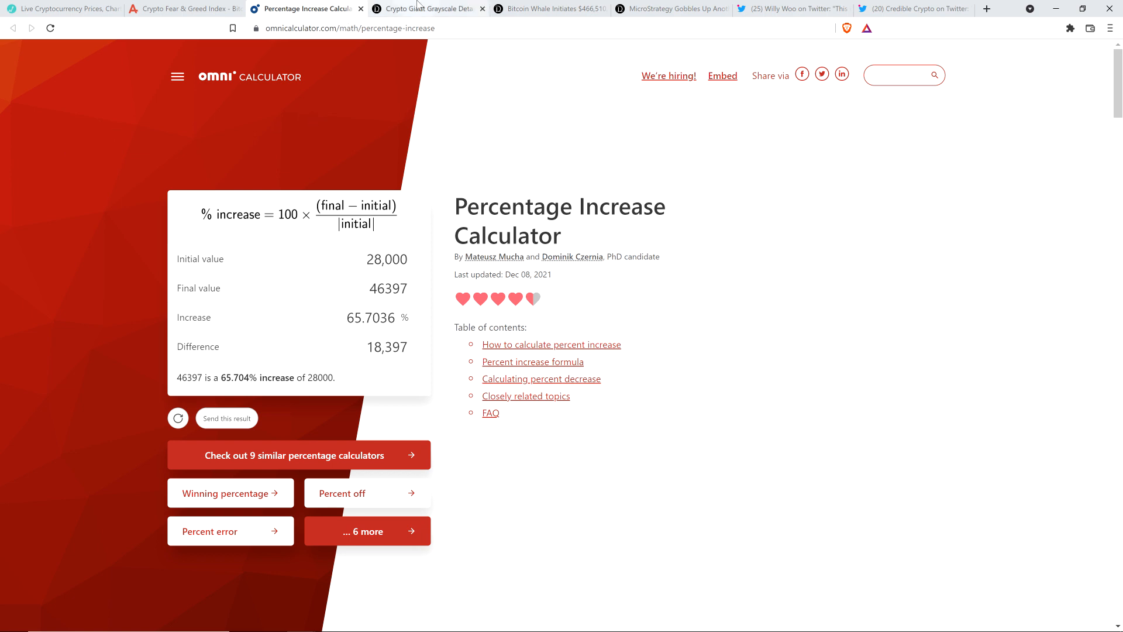
left_click(426, 9)
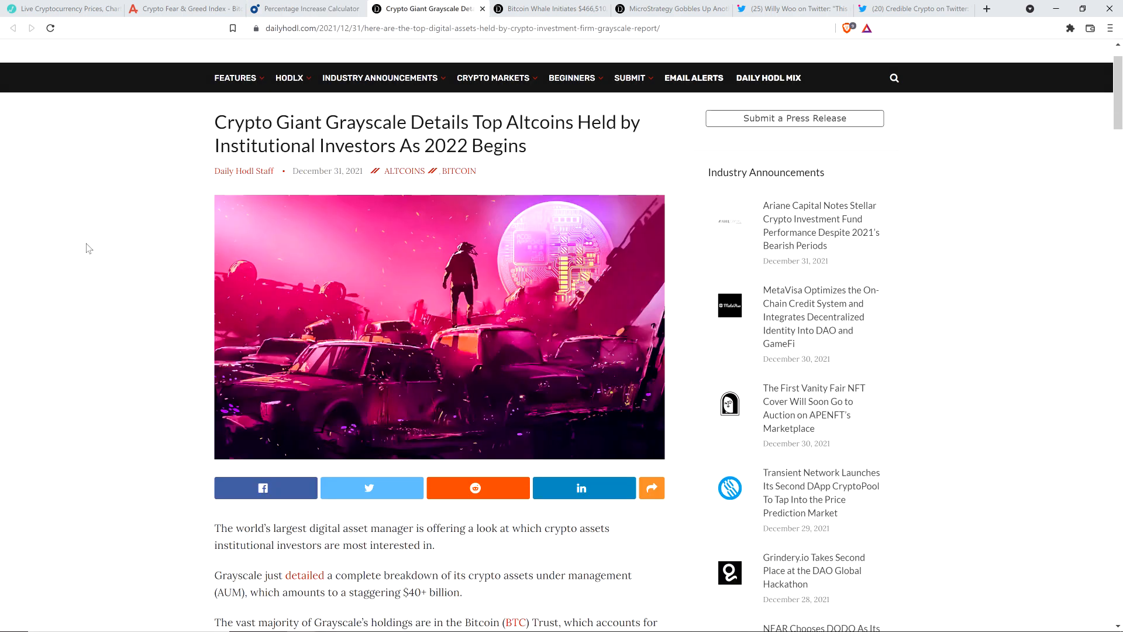
scroll("up", 3)
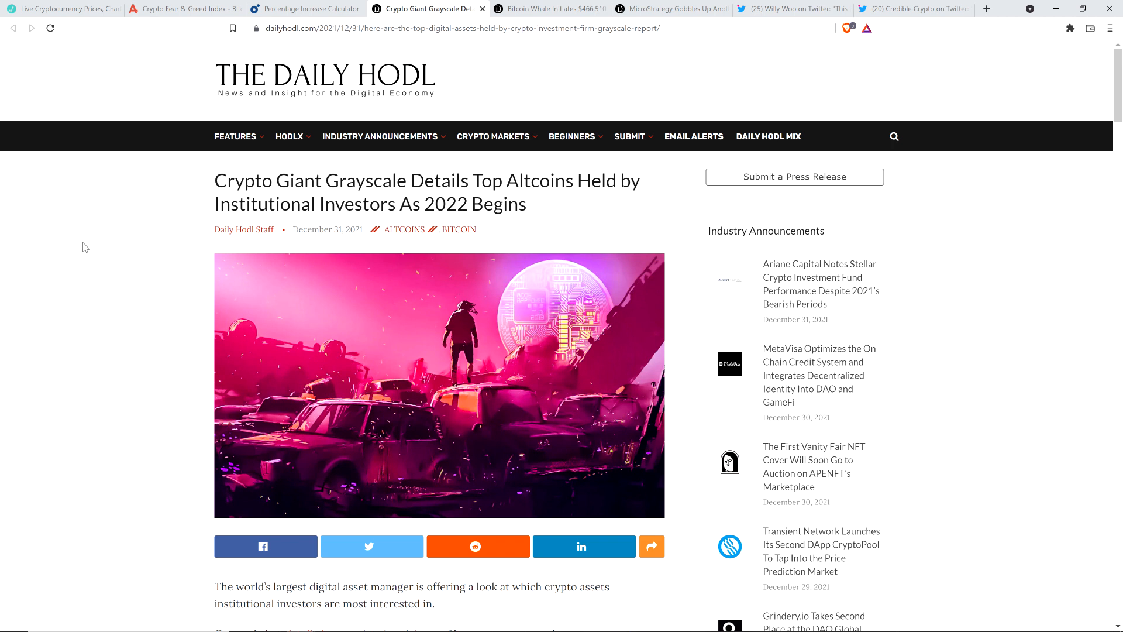
scroll("down", 3)
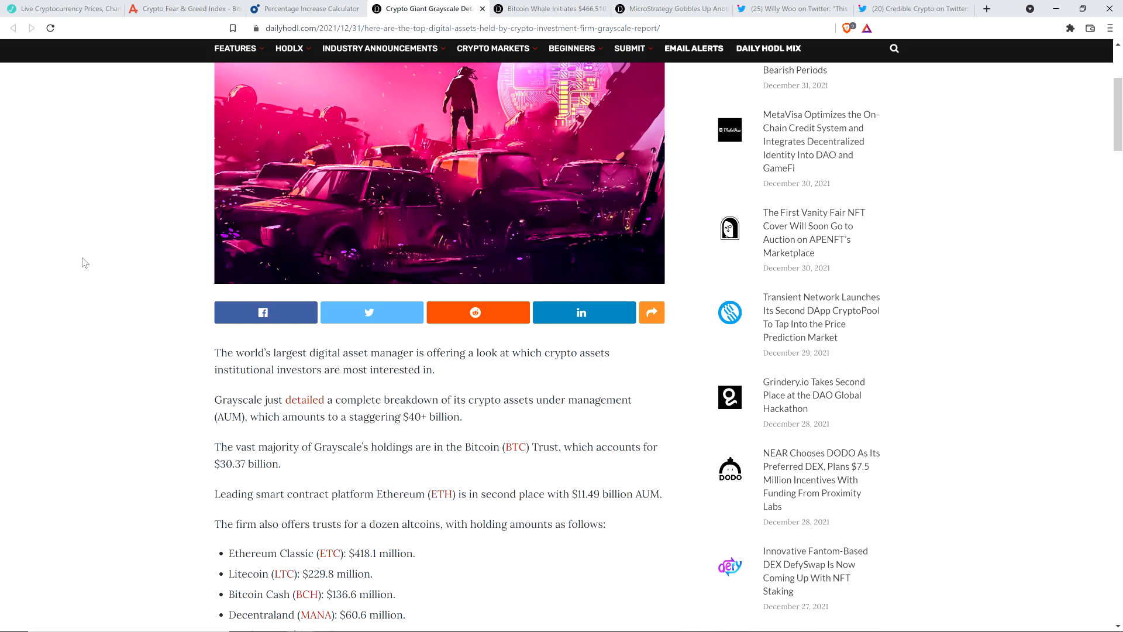
scroll("down", 3)
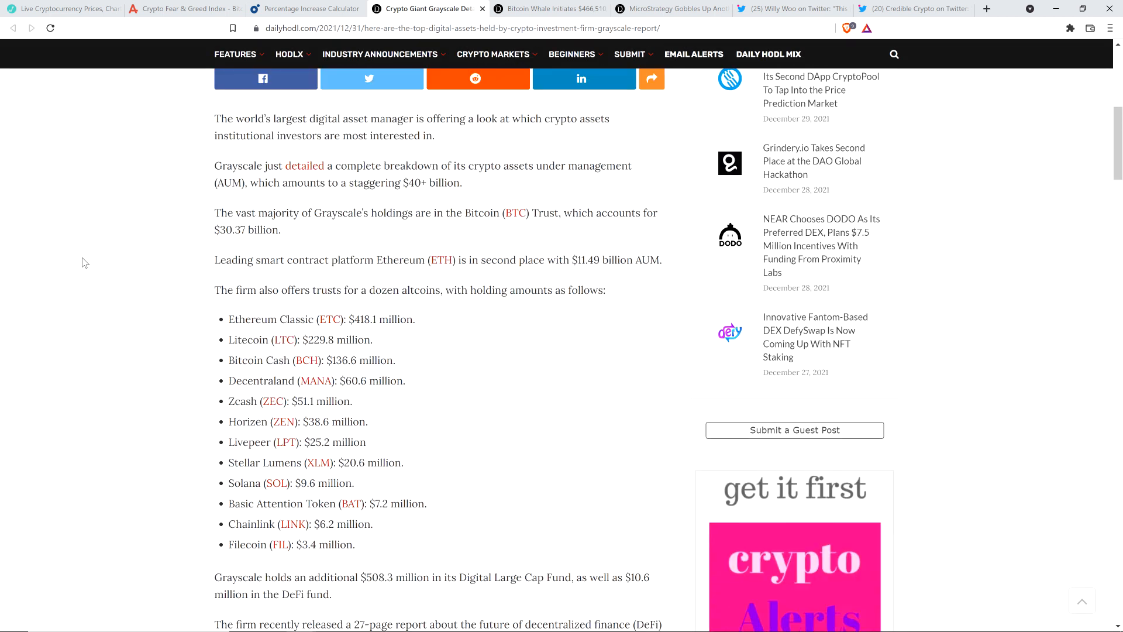
scroll("down", 3)
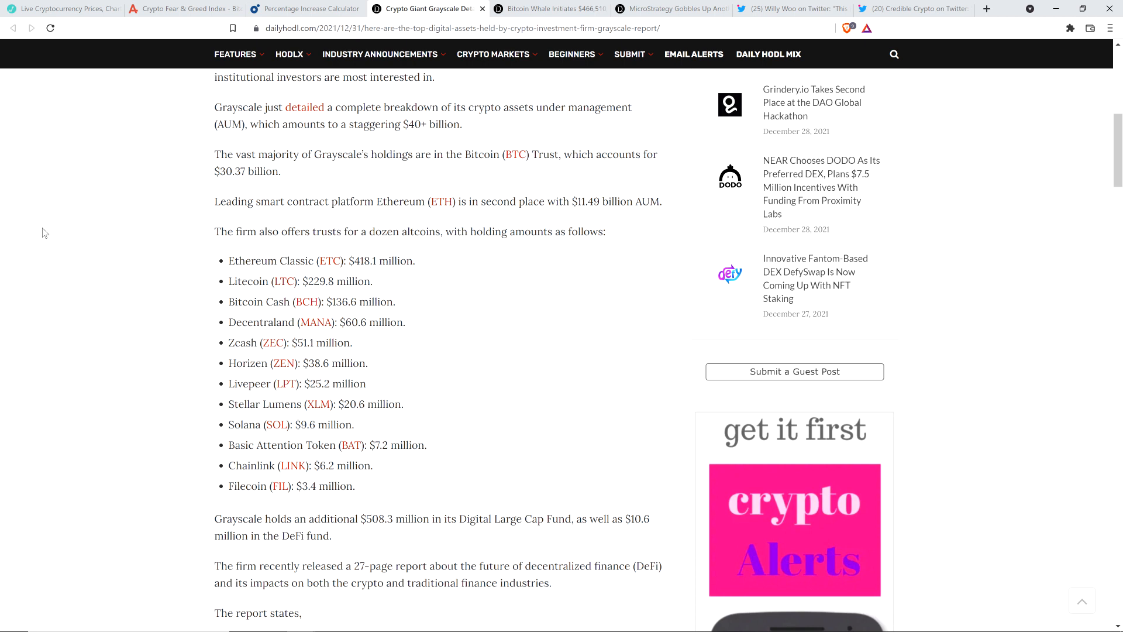
scroll("up", 3)
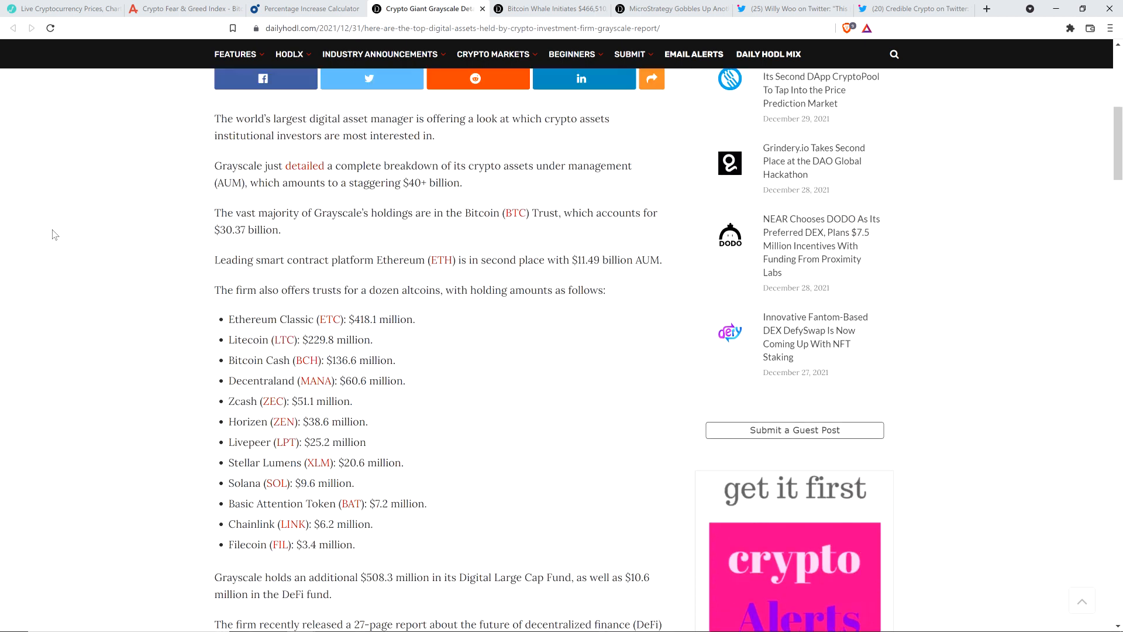
scroll("up", 3)
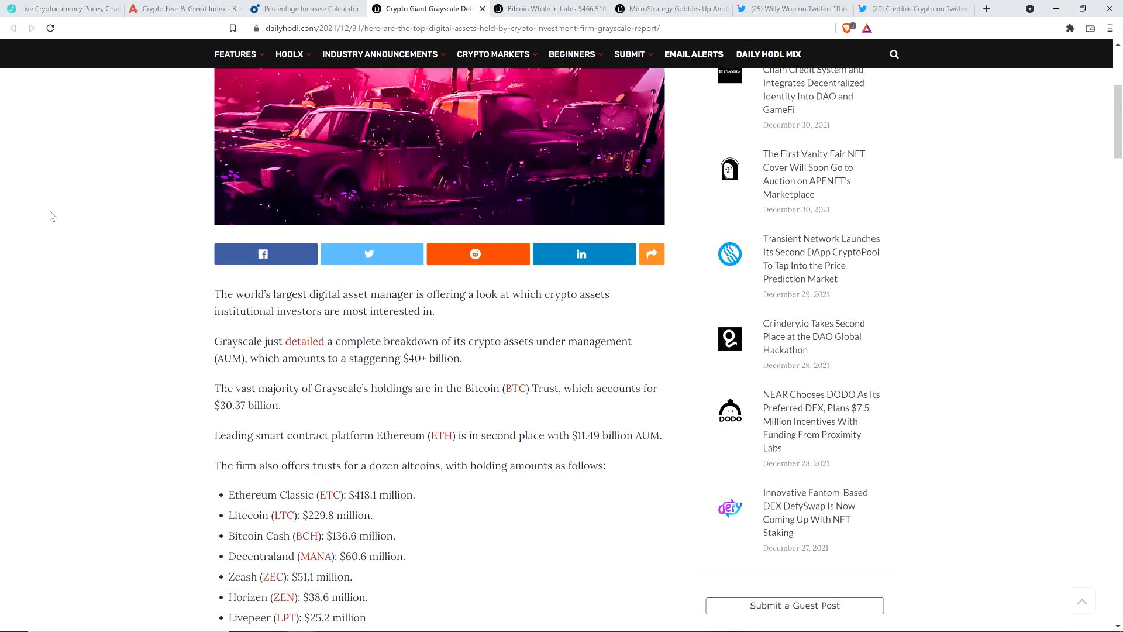
mouse_move(49, 216)
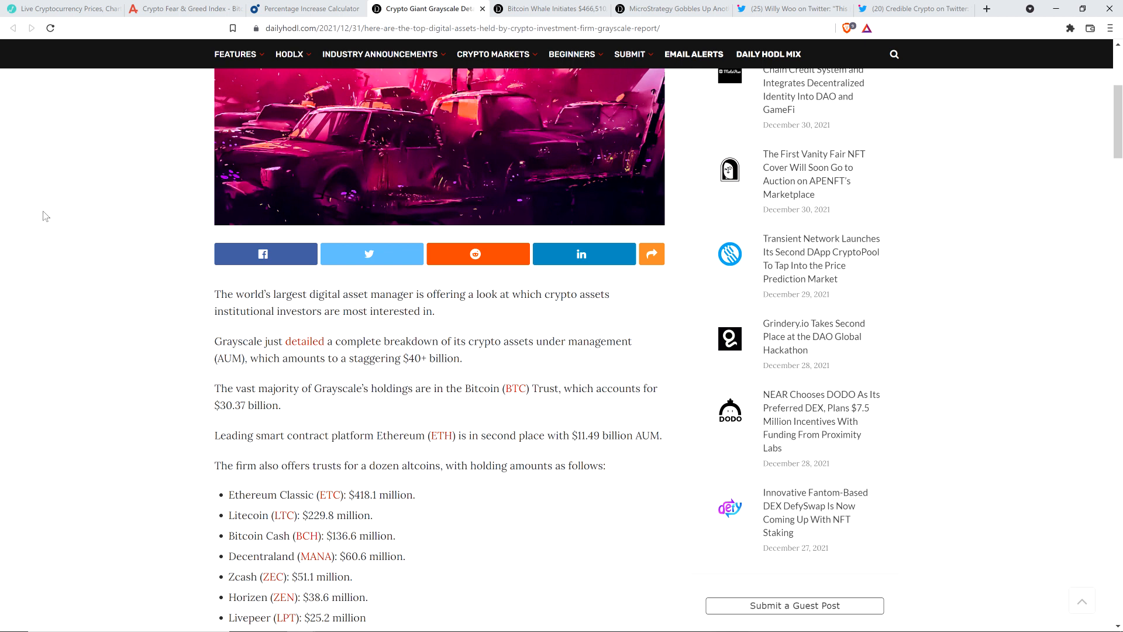
mouse_move(65, 239)
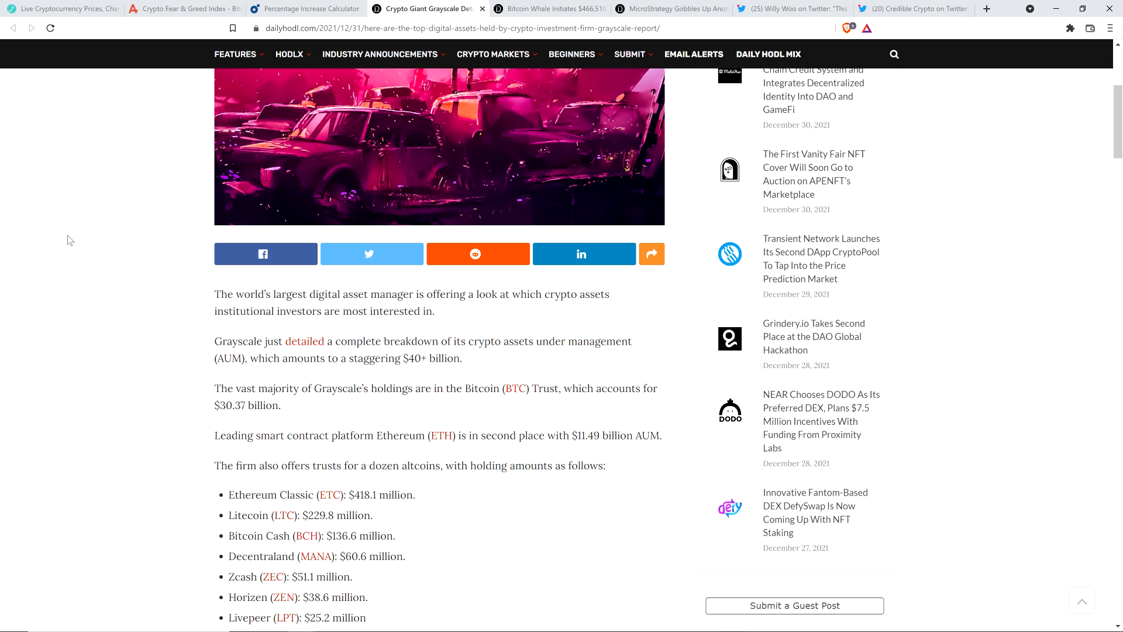
mouse_move(84, 168)
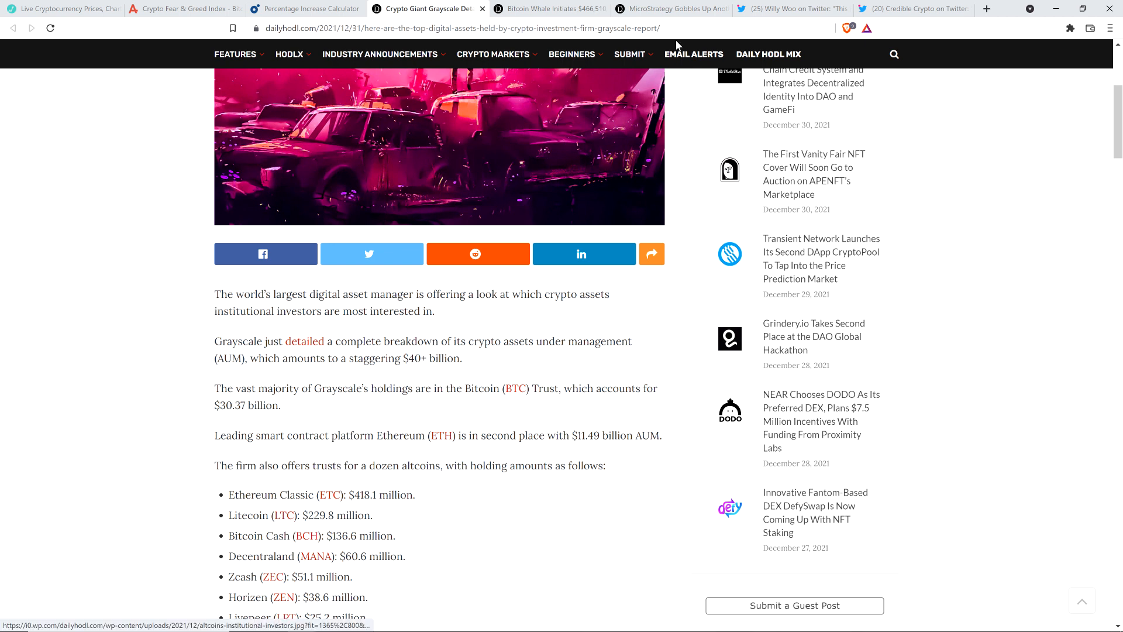
Read the Daily Hodl article on MicroStrategy's $94.2 million Bitcoin purchase, total 124,391 BTC
left_click(665, 8)
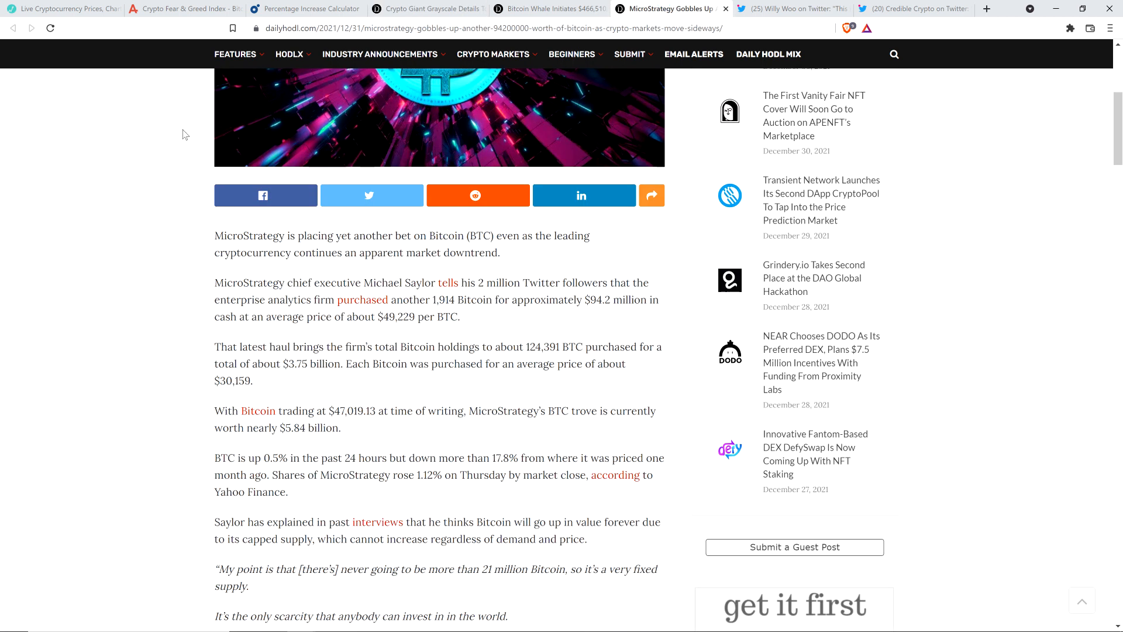
scroll("up", 3)
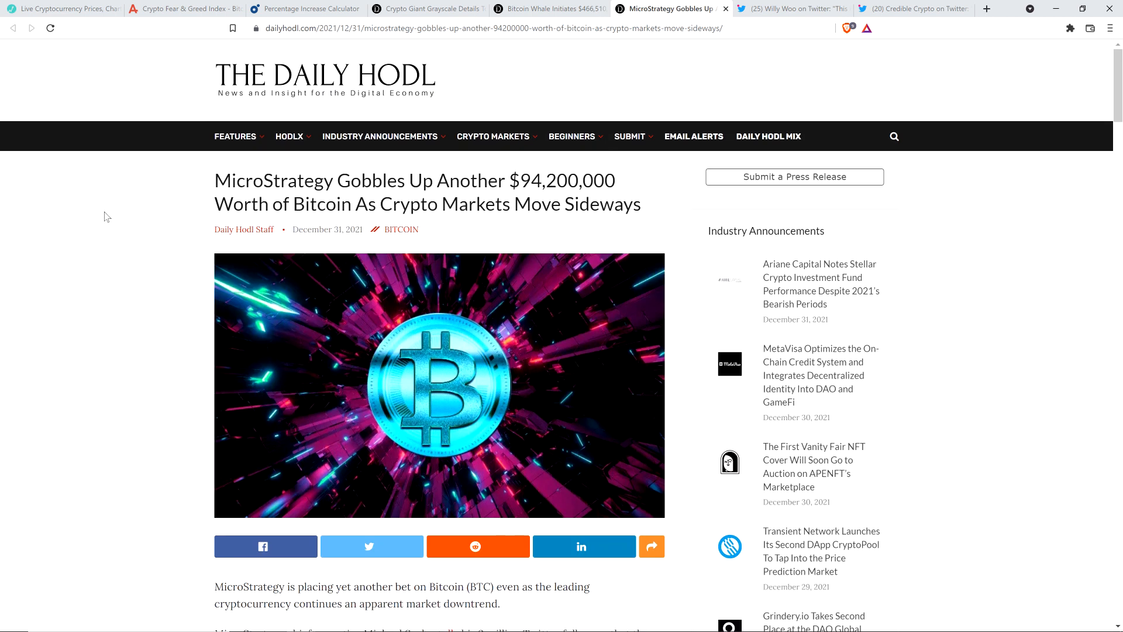
mouse_move(90, 234)
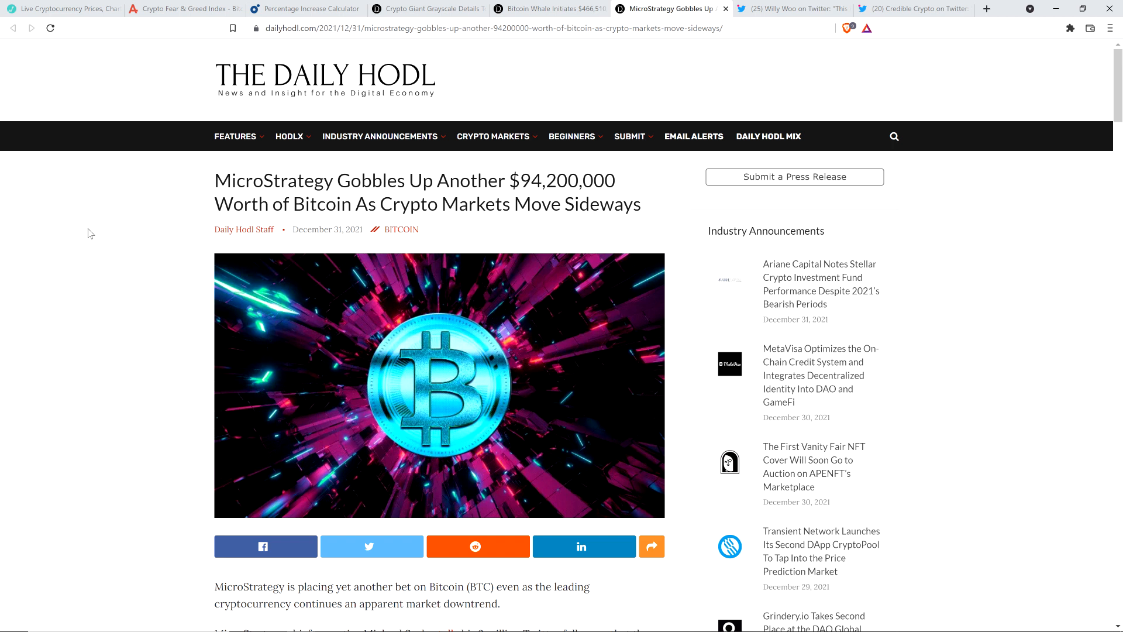
mouse_move(126, 250)
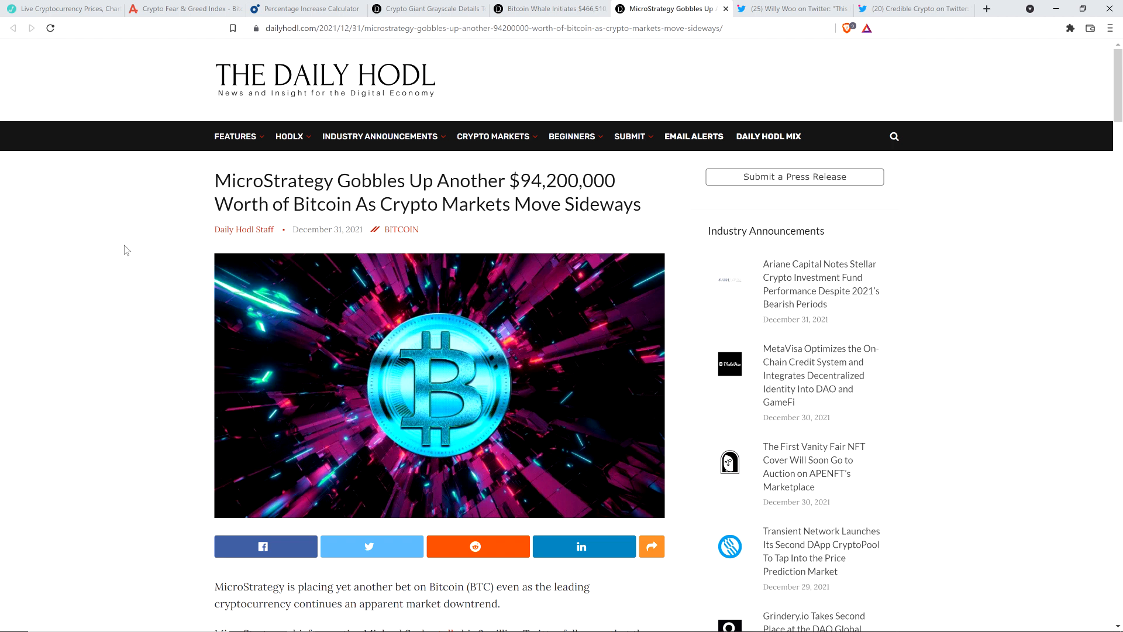
scroll("down", 3)
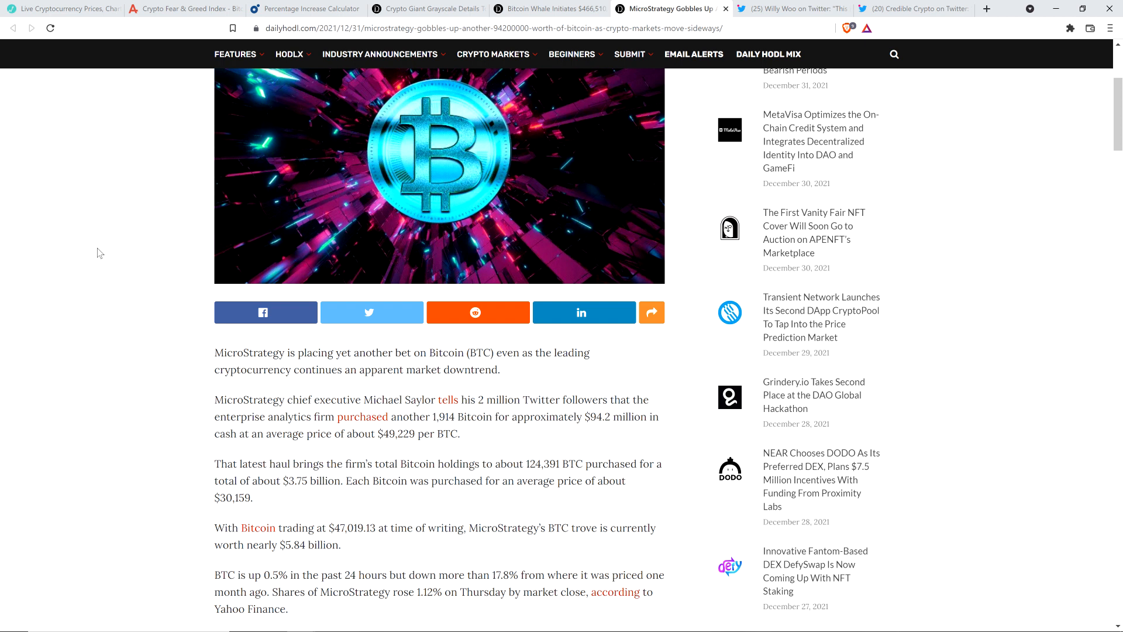
mouse_move(88, 227)
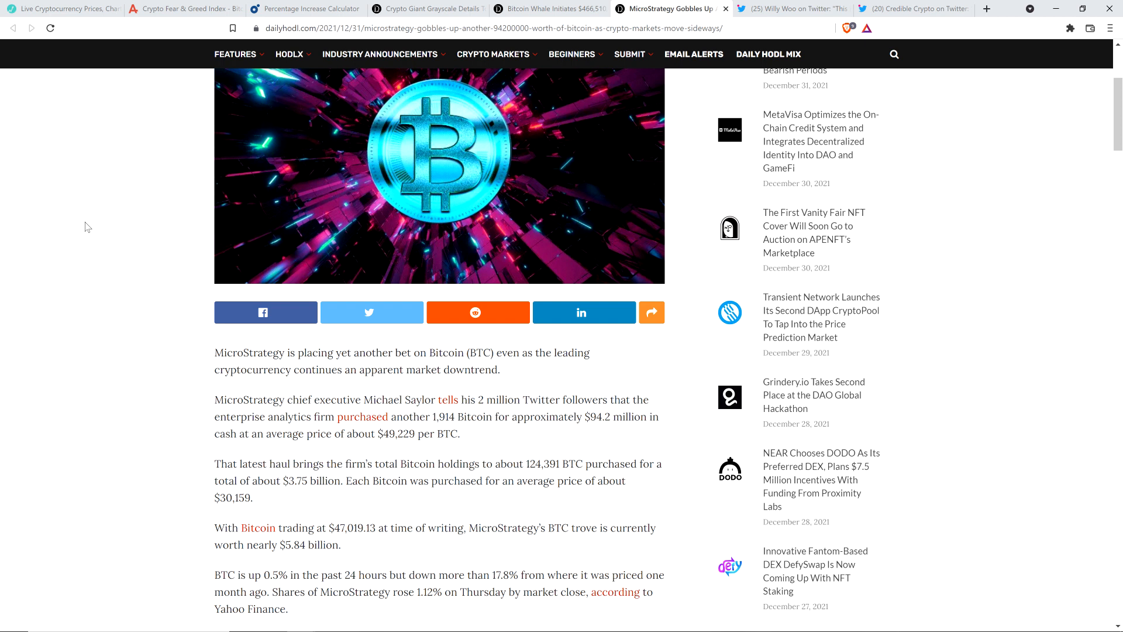
mouse_move(132, 202)
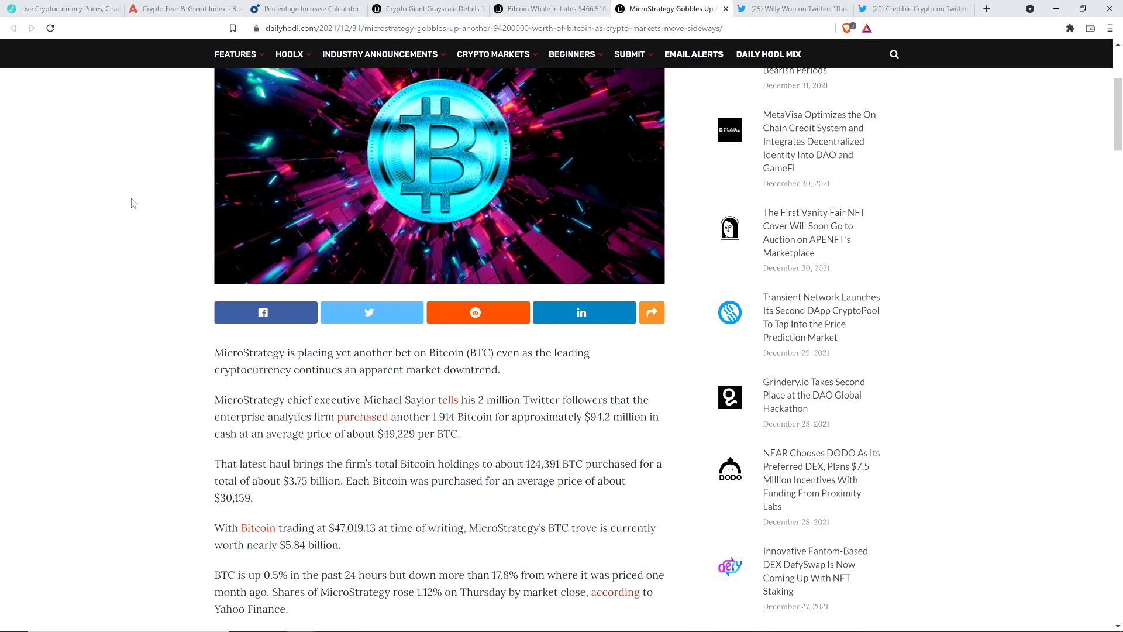
mouse_move(114, 286)
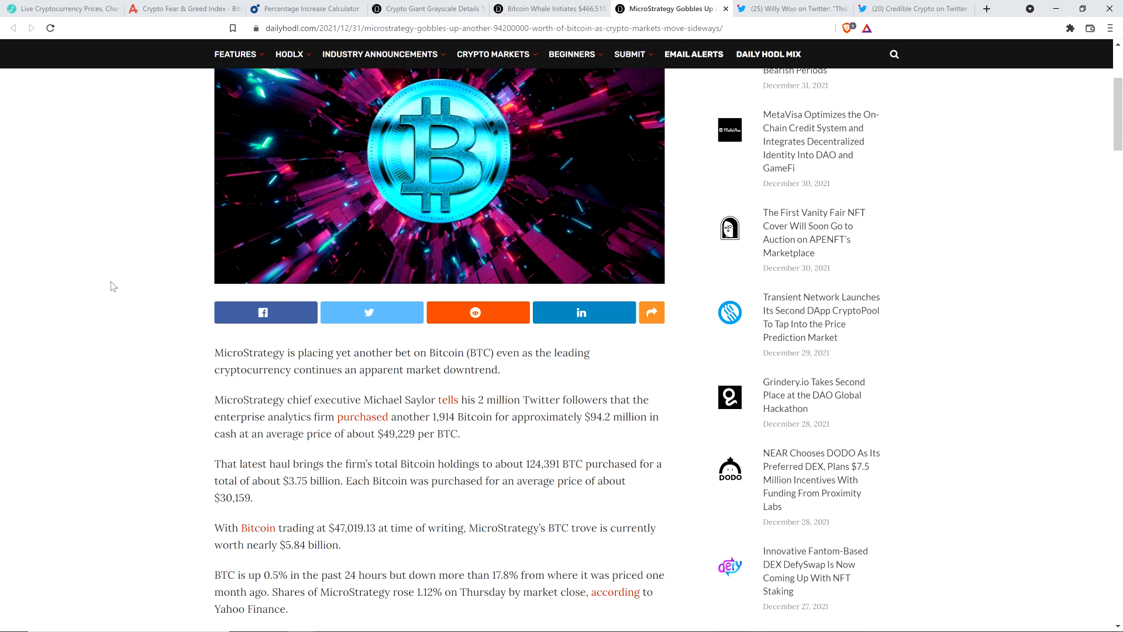
scroll("down", 3)
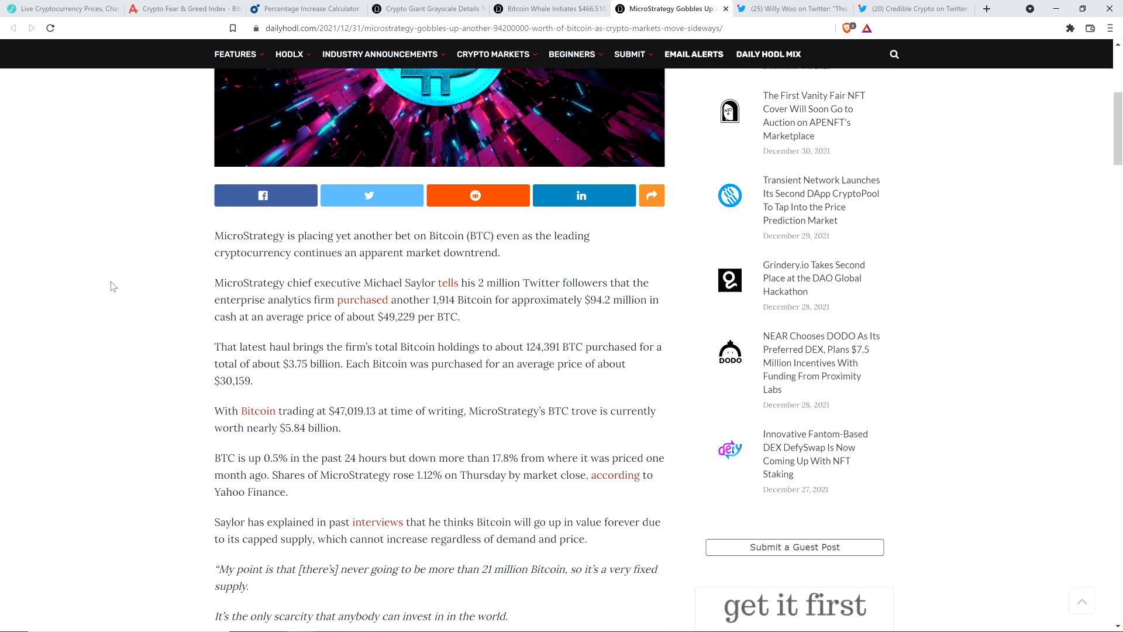
scroll("down", 3)
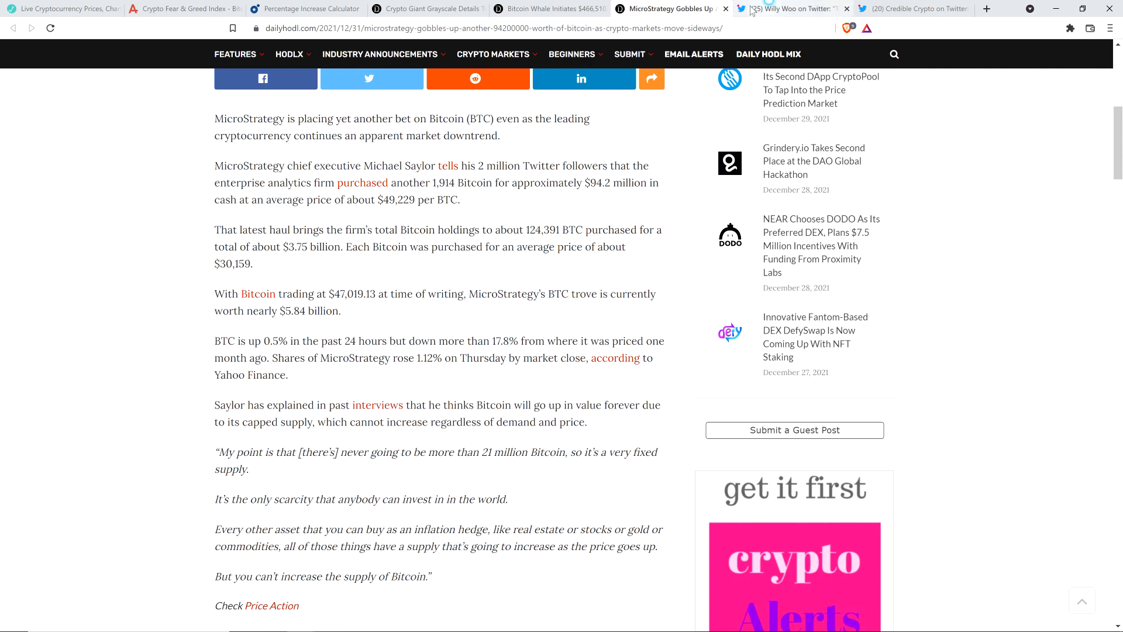
View Willy Woo's MicroStrategy BTC Holdings chart full size, then return to the LiveCoinWatch price table
left_click(780, 9)
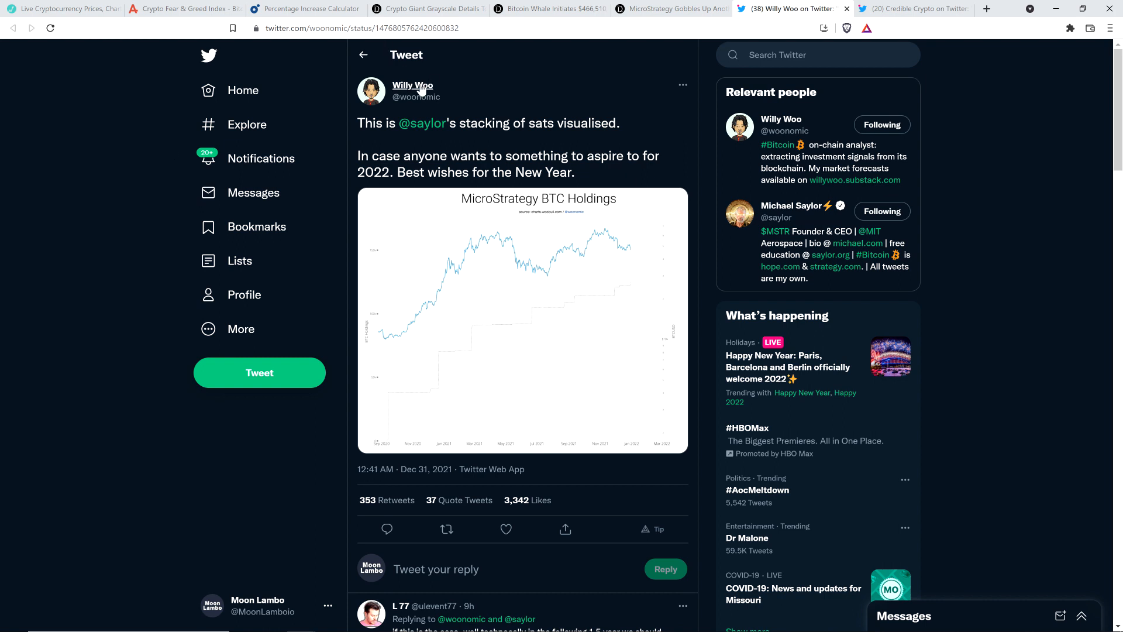
mouse_move(413, 86)
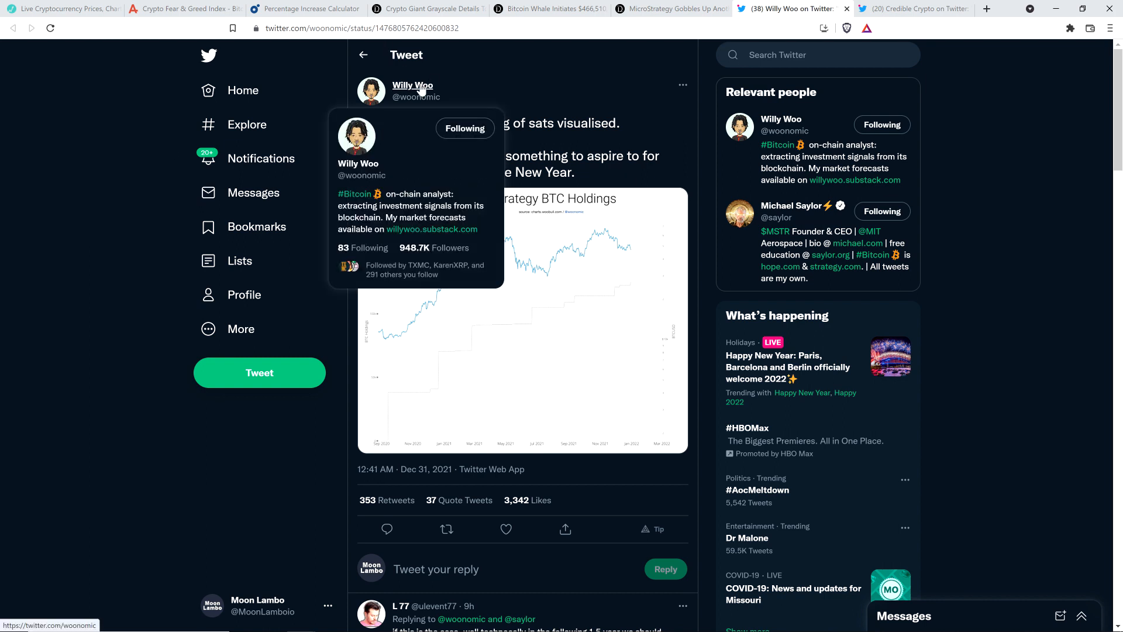
mouse_move(579, 363)
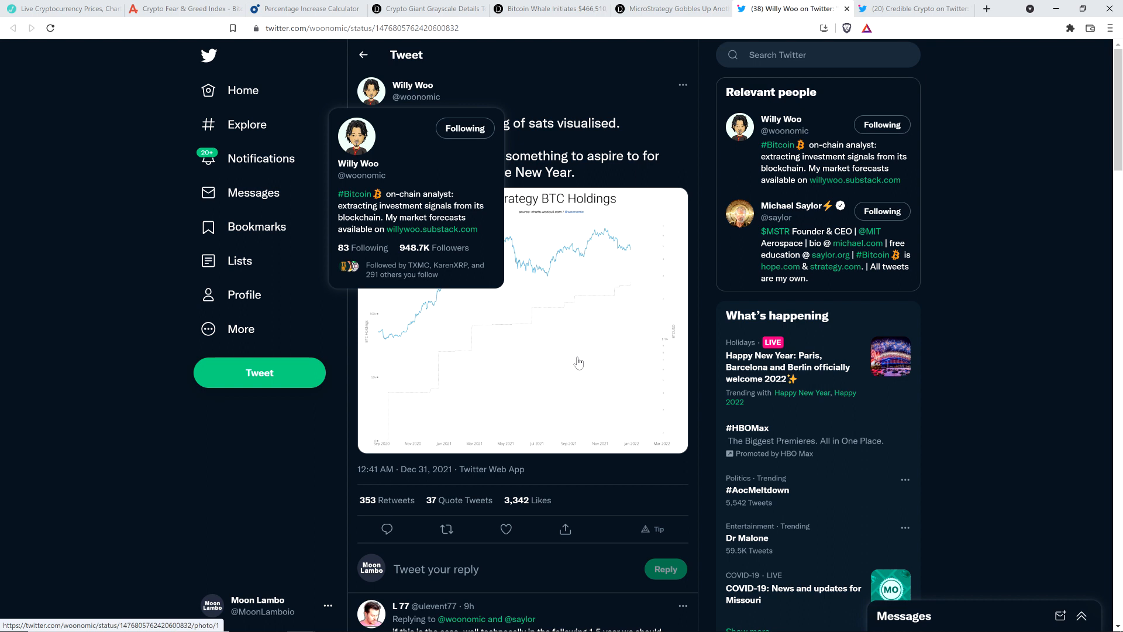
mouse_move(547, 361)
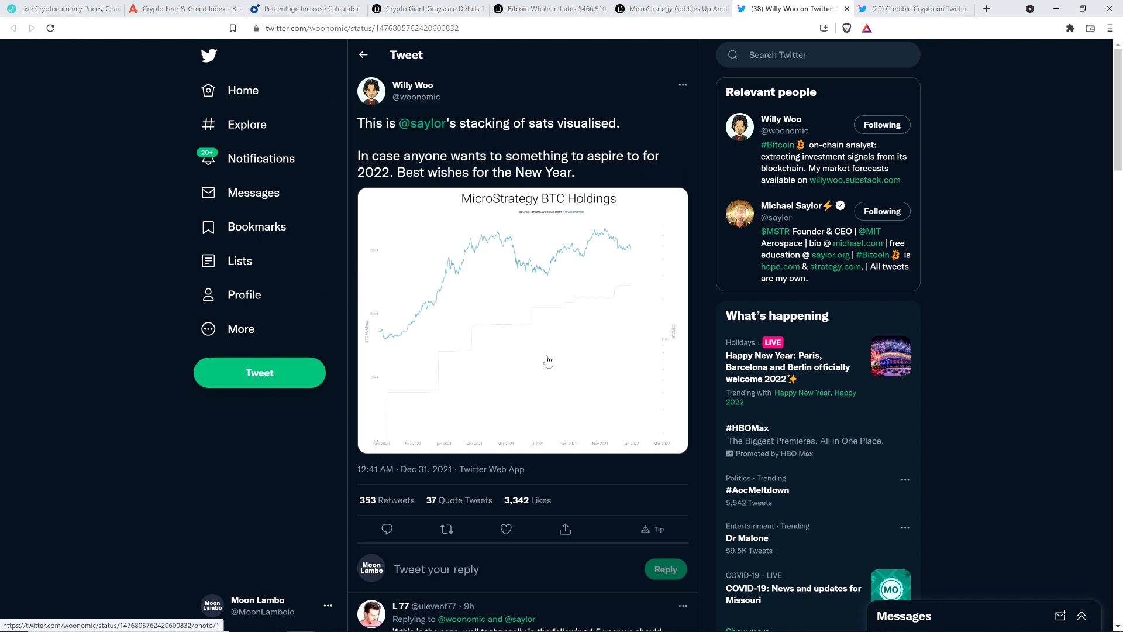
mouse_move(428, 387)
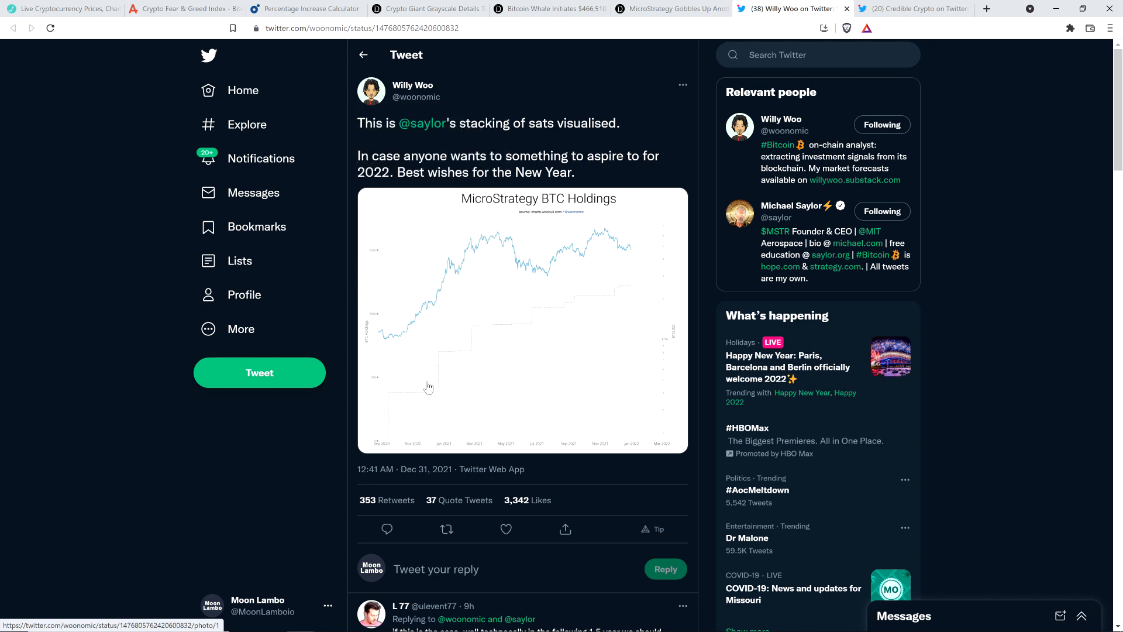
mouse_move(404, 385)
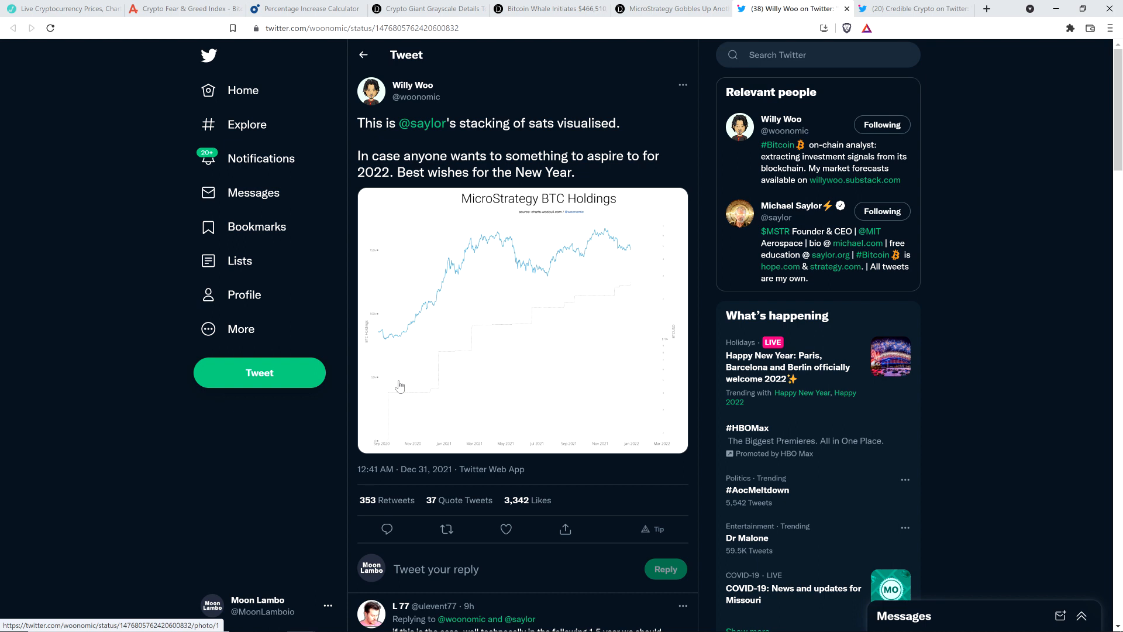
left_click(522, 319)
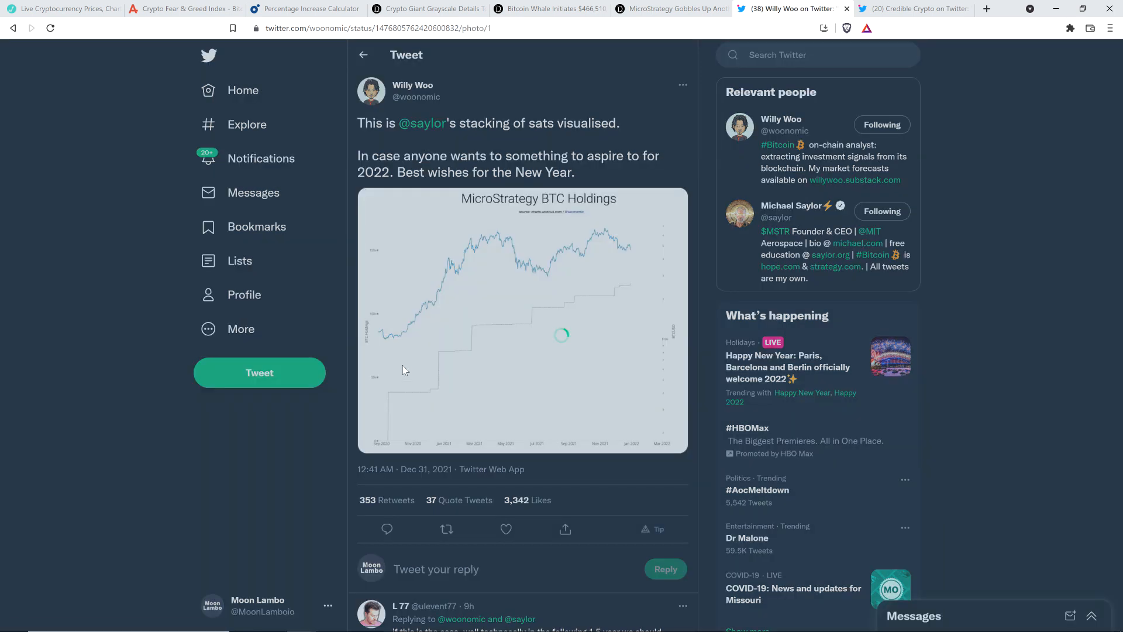
left_click(522, 321)
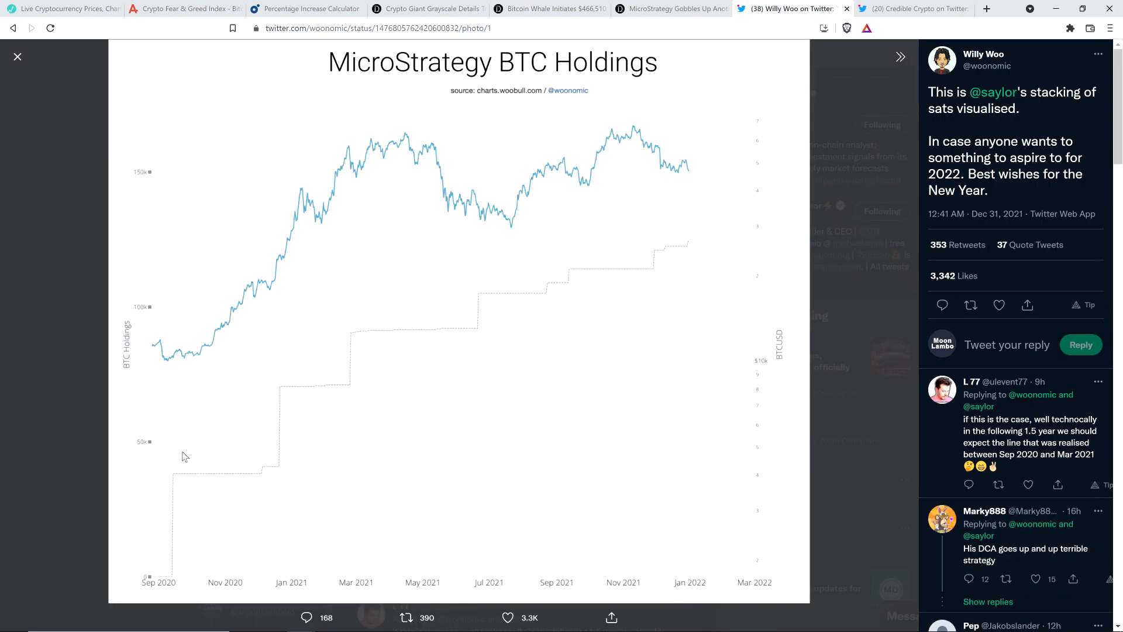
mouse_move(326, 385)
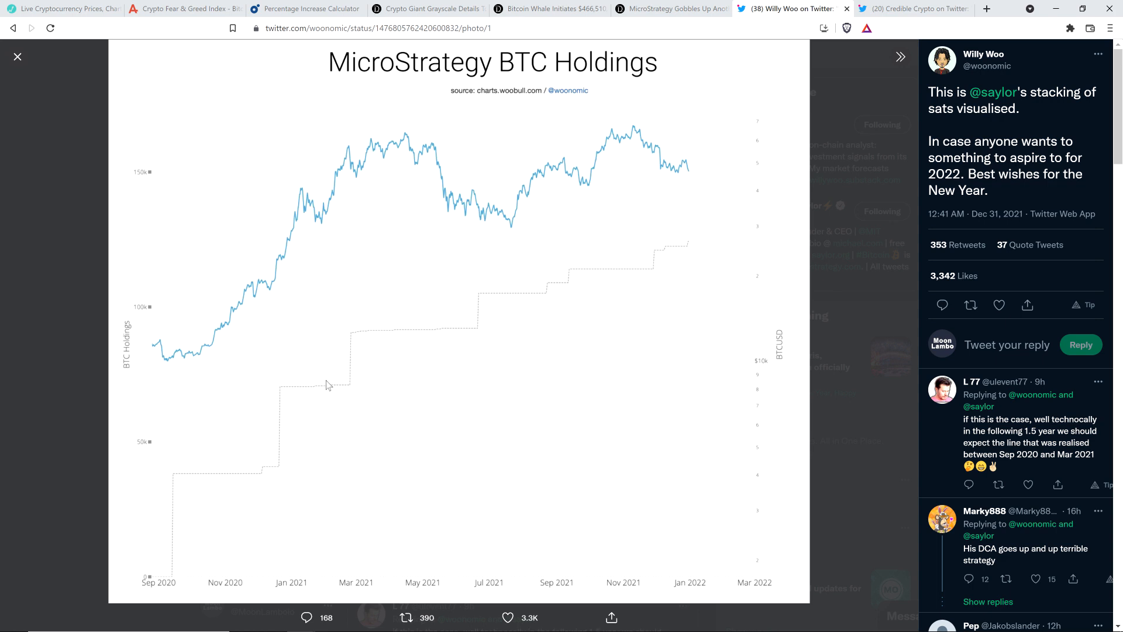
mouse_move(701, 227)
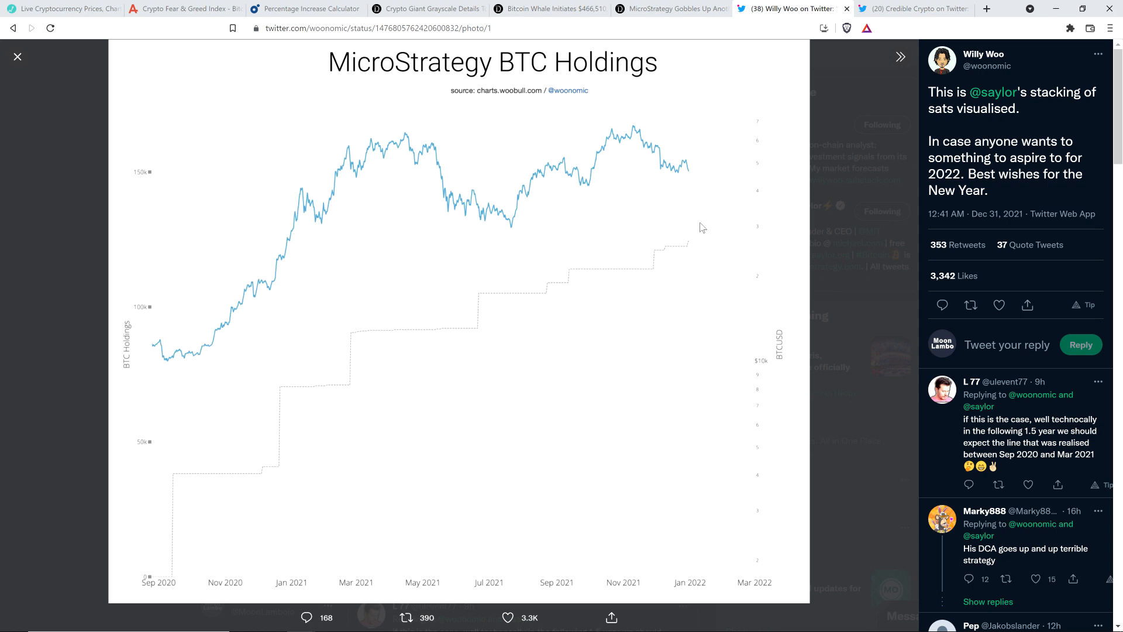
mouse_move(346, 524)
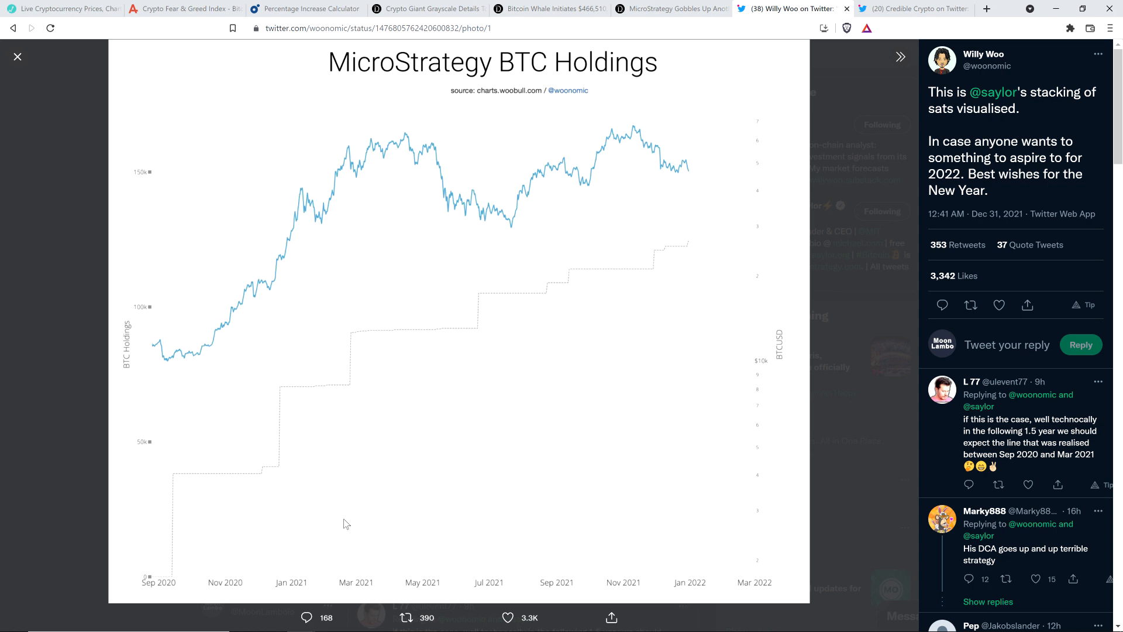
mouse_move(292, 538)
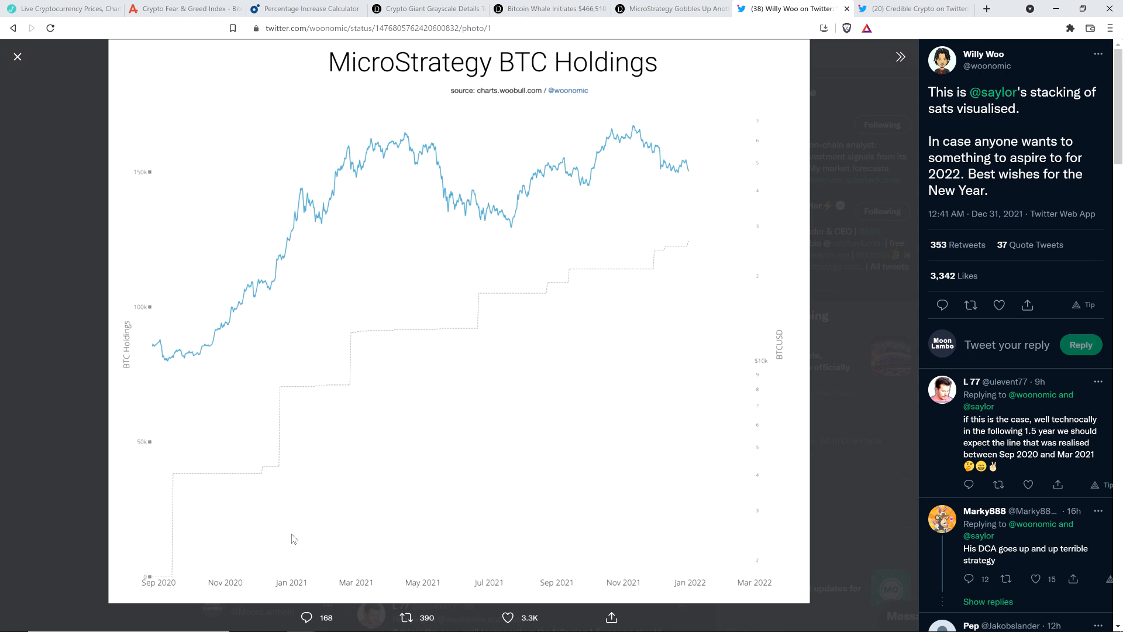
mouse_move(228, 5)
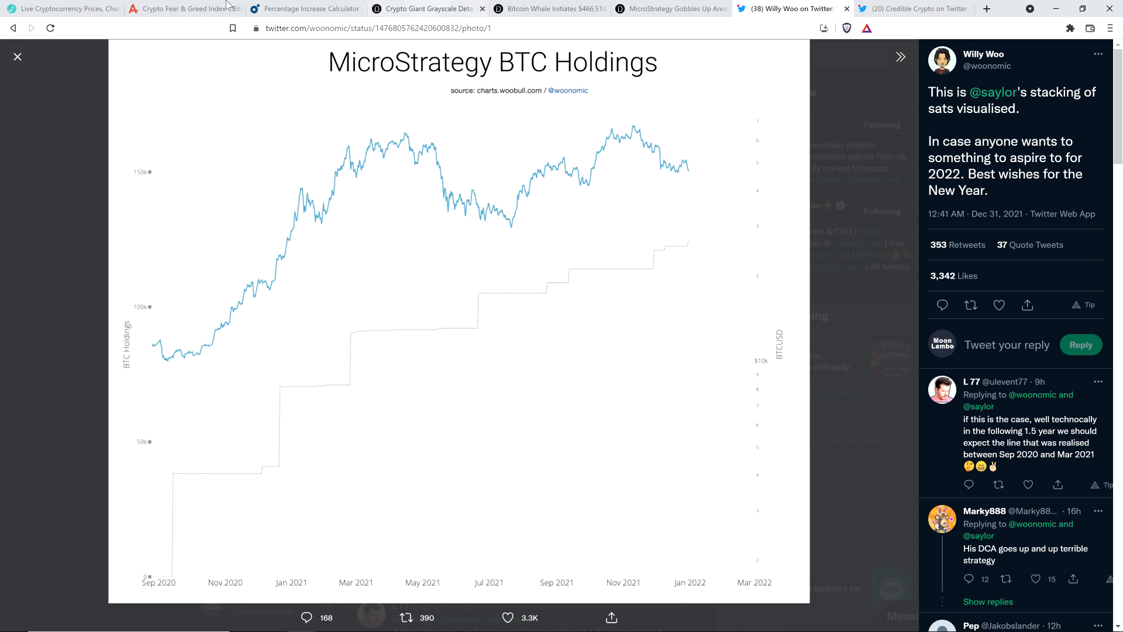
left_click(65, 8)
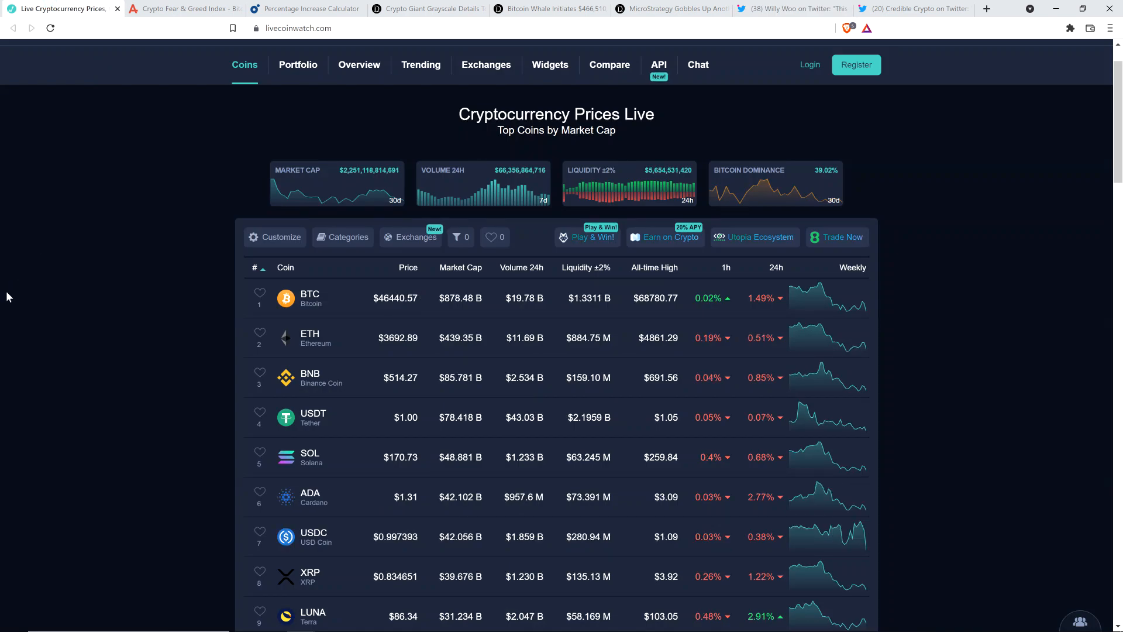